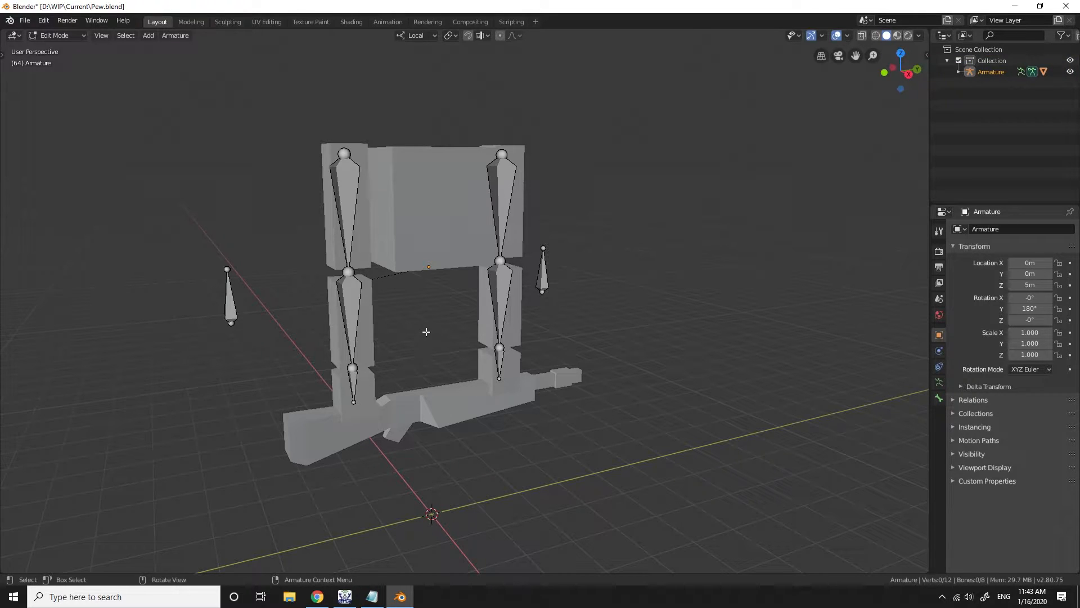
mouse_move(441, 336)
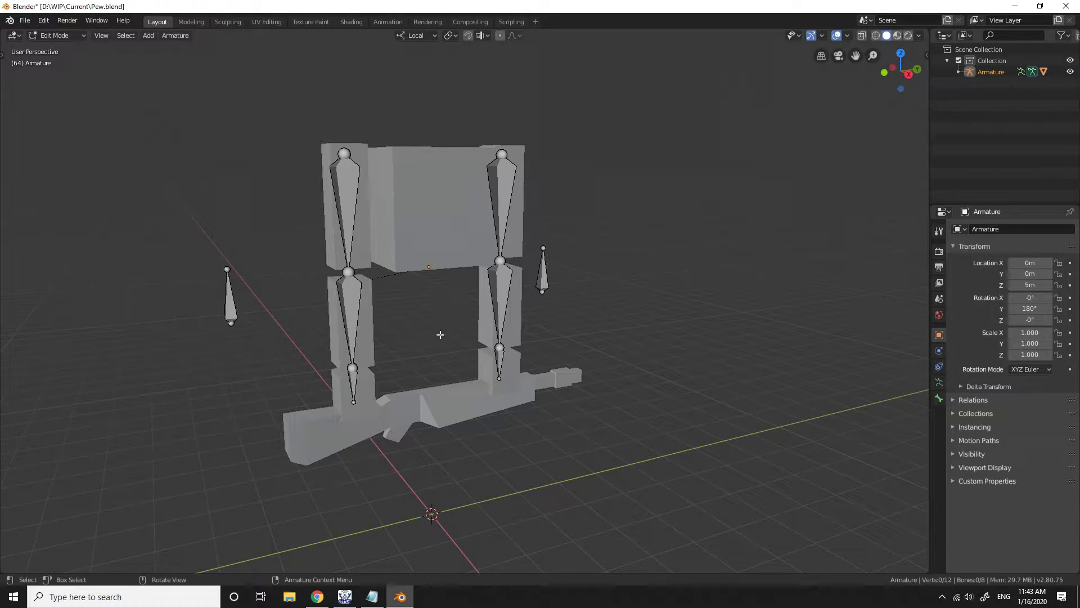
mouse_move(447, 356)
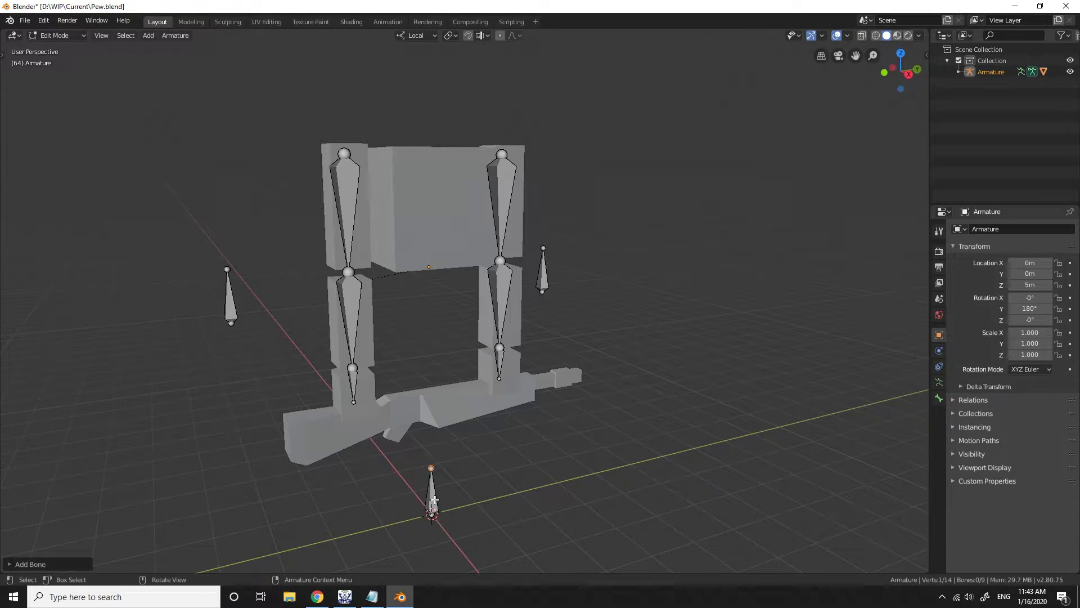
Switch to the Right Orthographic side view to lay the bone along the rifle
click(431, 492)
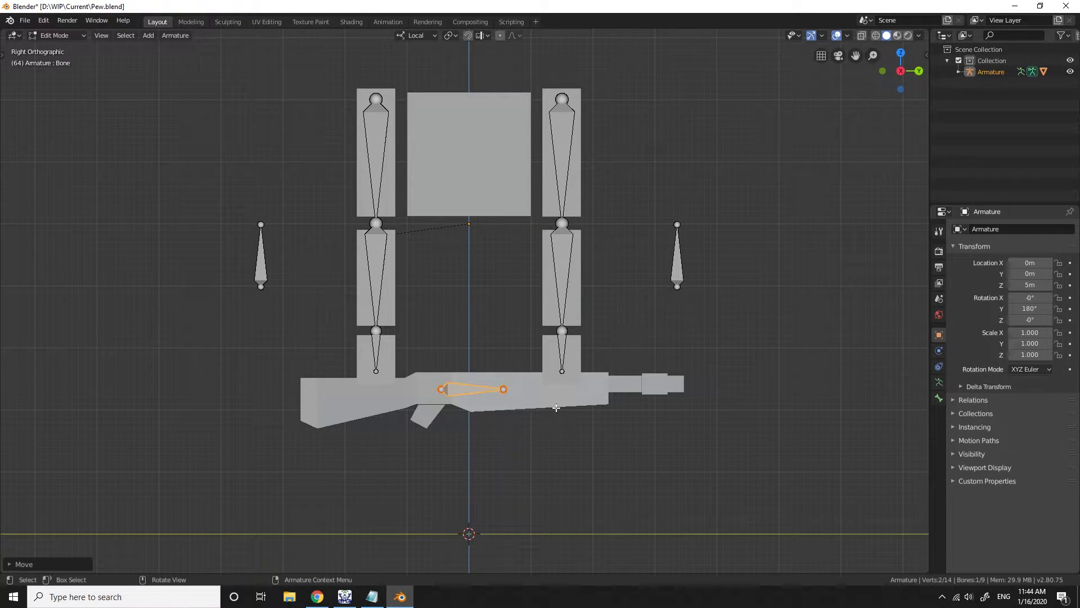
mouse_move(595, 433)
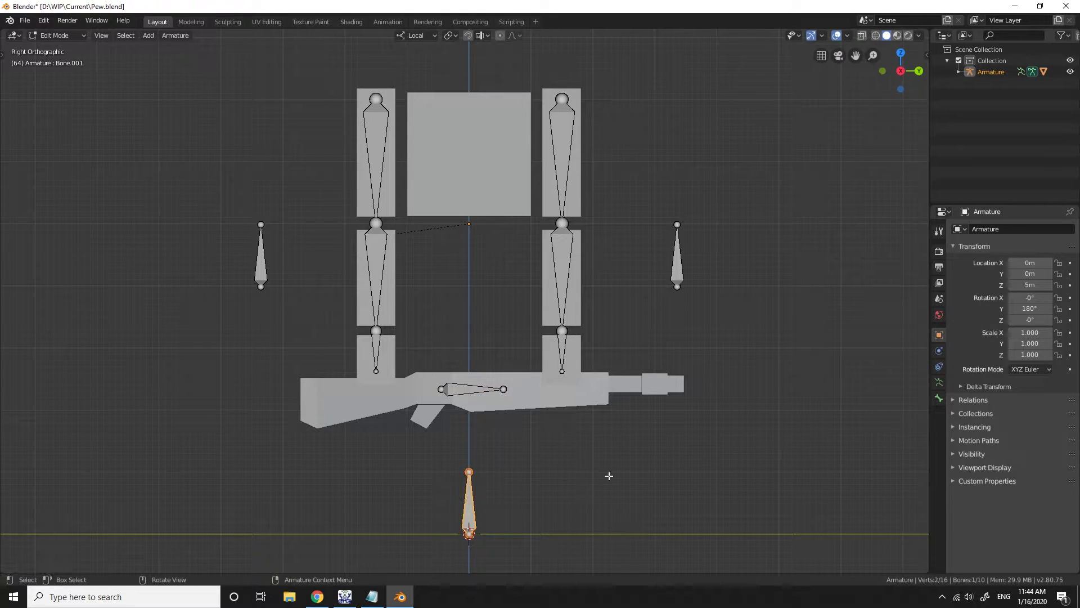
Reposition Bone.001 so it sits just beneath the rifle's grip
key(r)
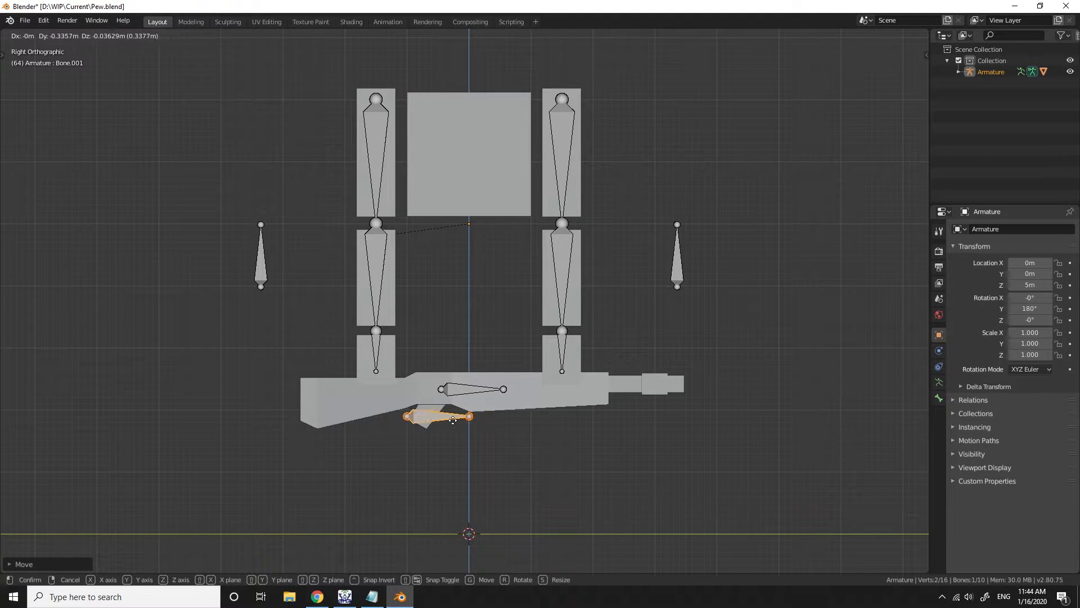
click(453, 420)
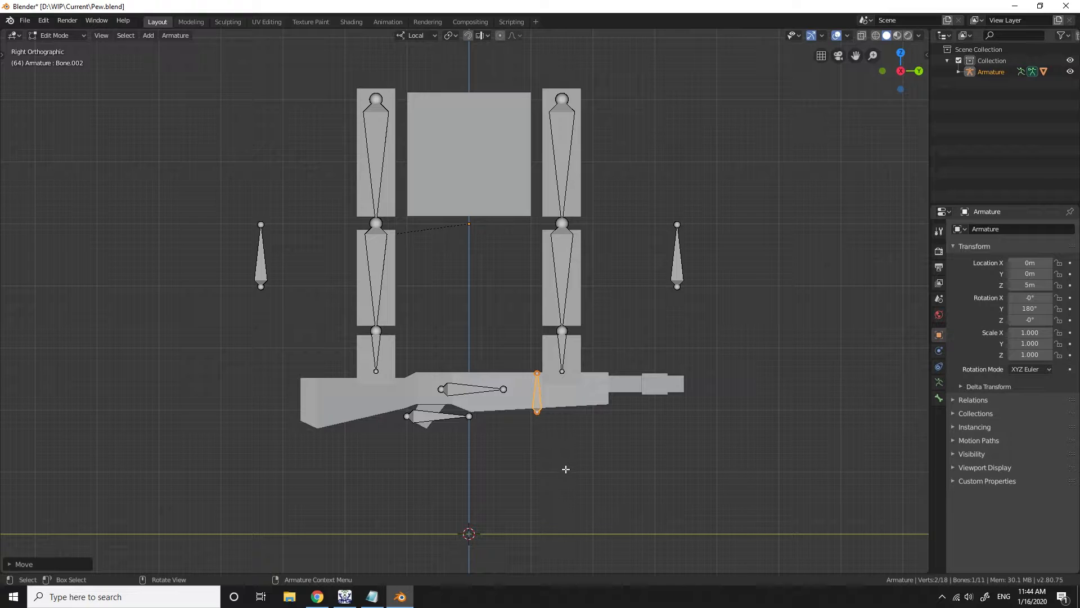
mouse_move(377, 346)
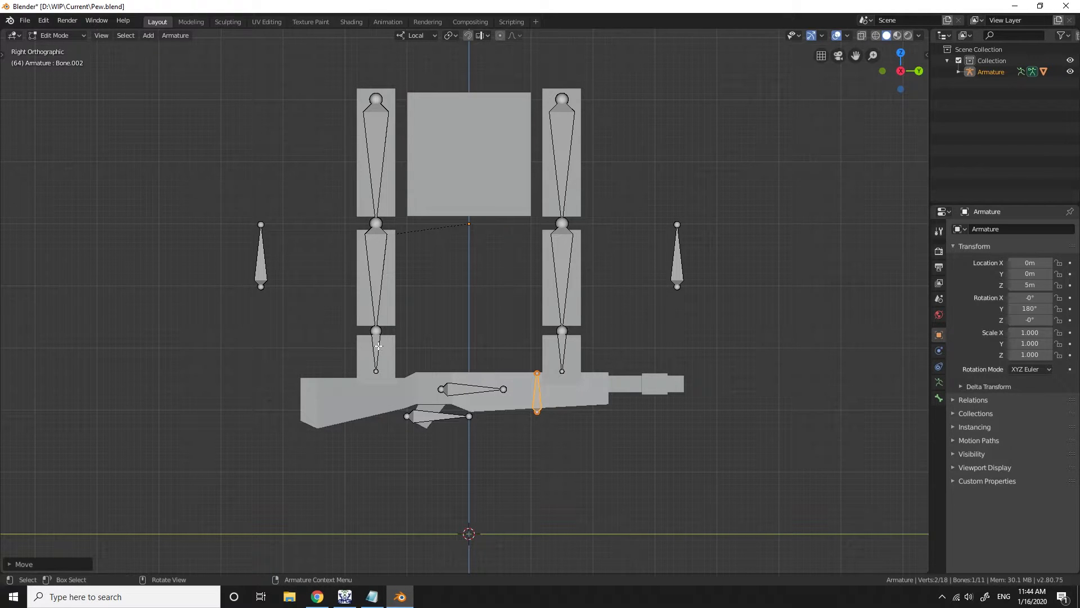
Select R Lower in Pose Mode and add an Inverse Kinematics bone constraint
click(375, 274)
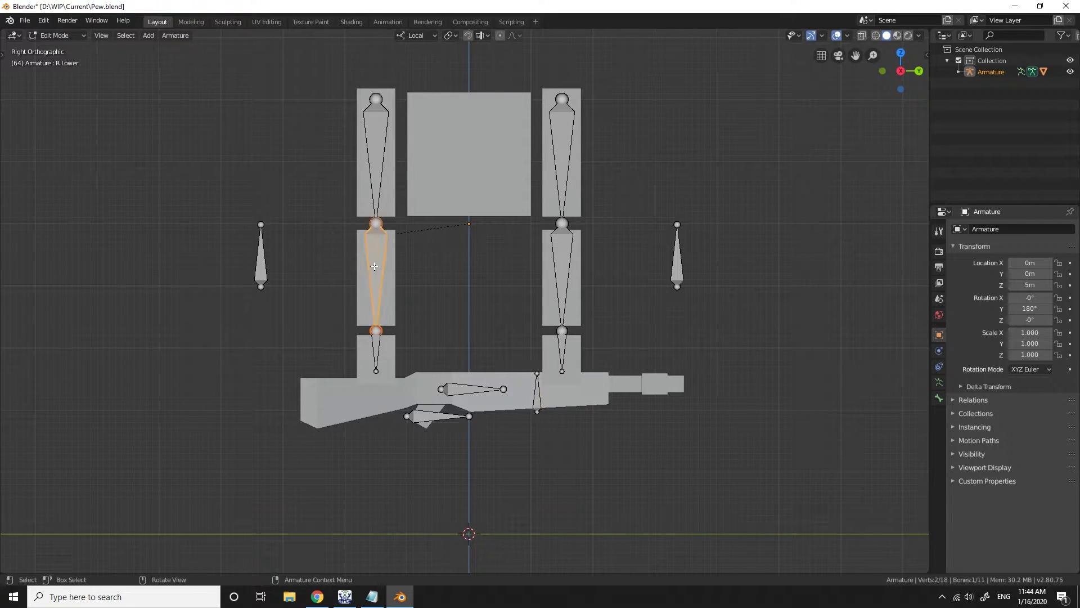
click(61, 35)
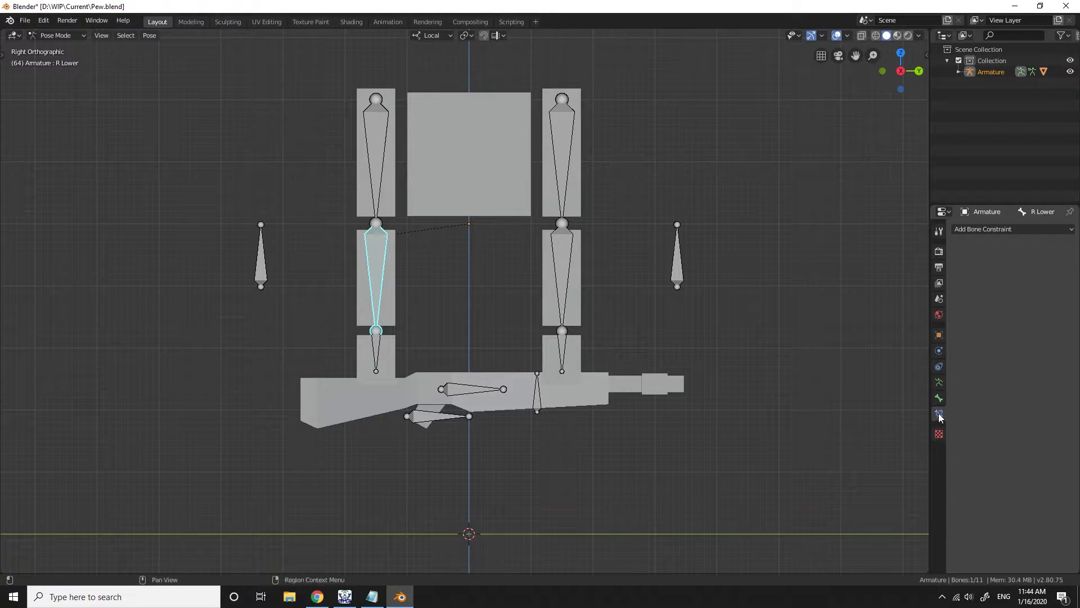
click(1012, 229)
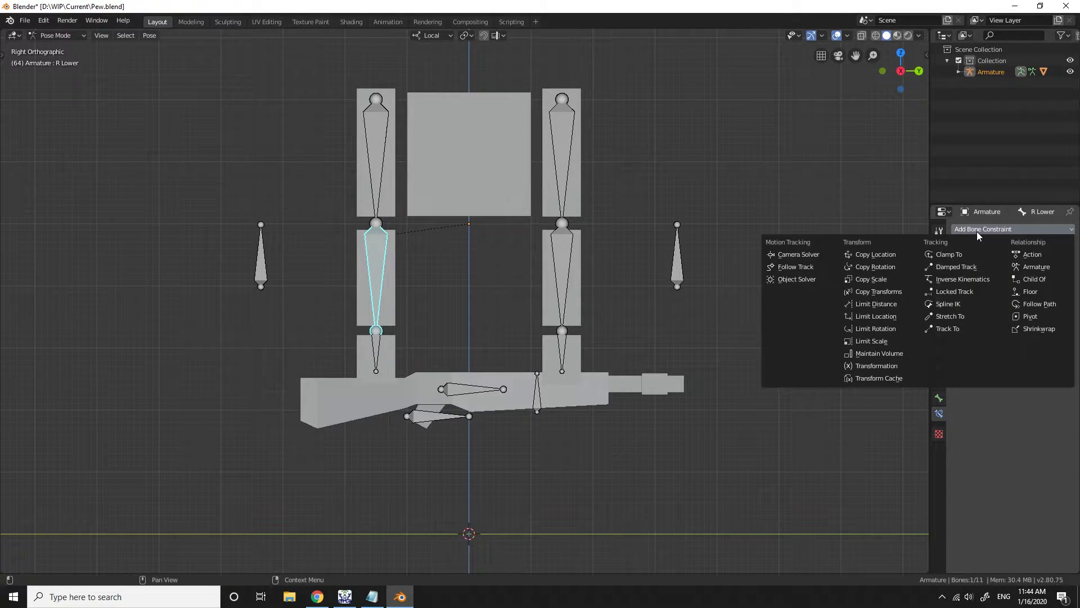
mouse_move(962, 279)
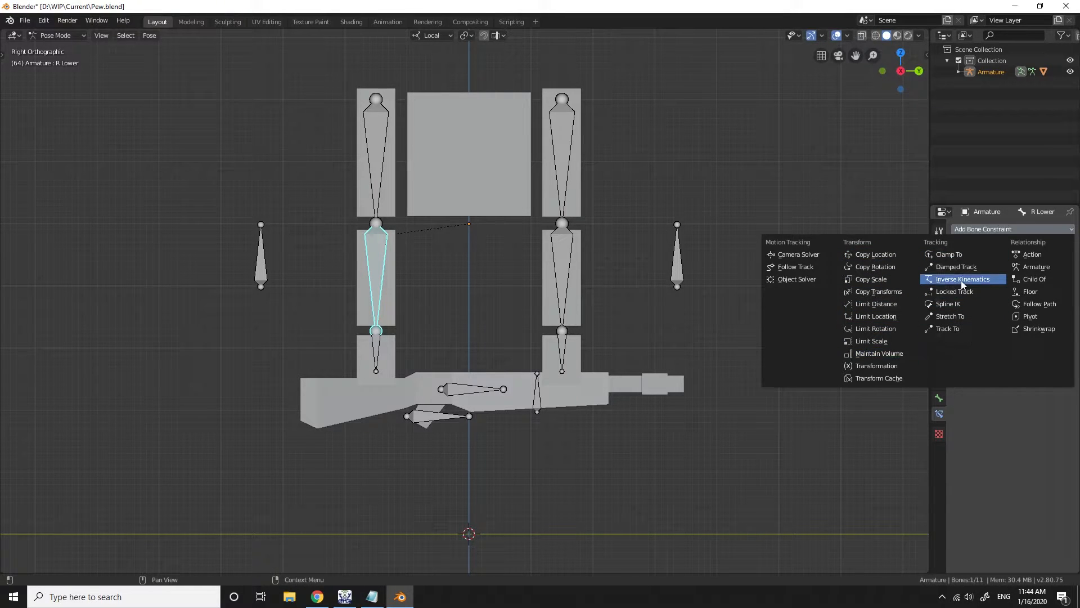
click(963, 279)
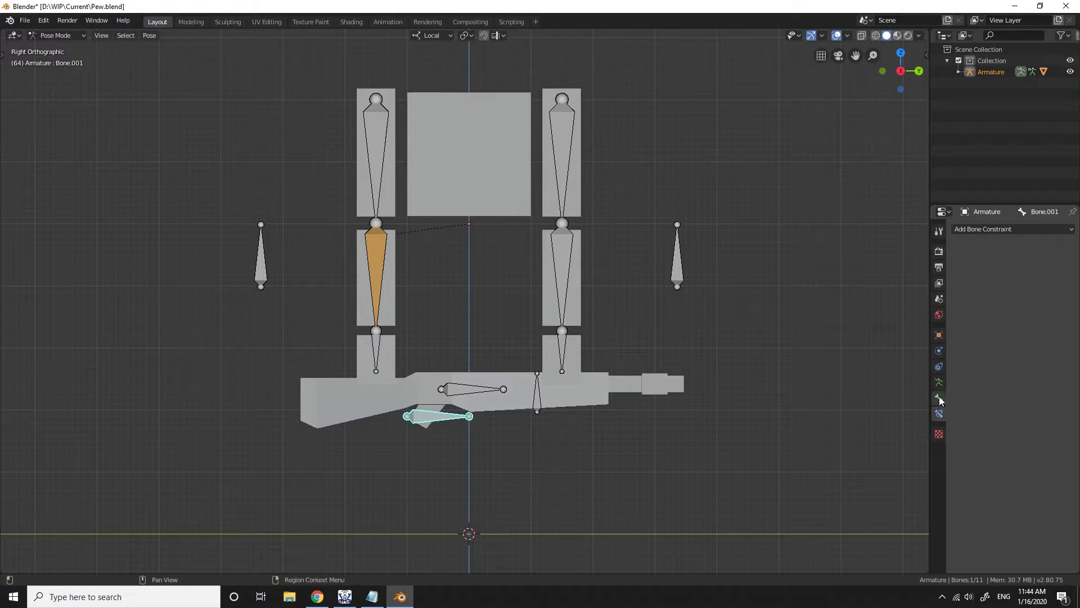
Rename Bone.001, Bone.002 and Bone to Near Handle, Far Handle and Weapon
click(938, 397)
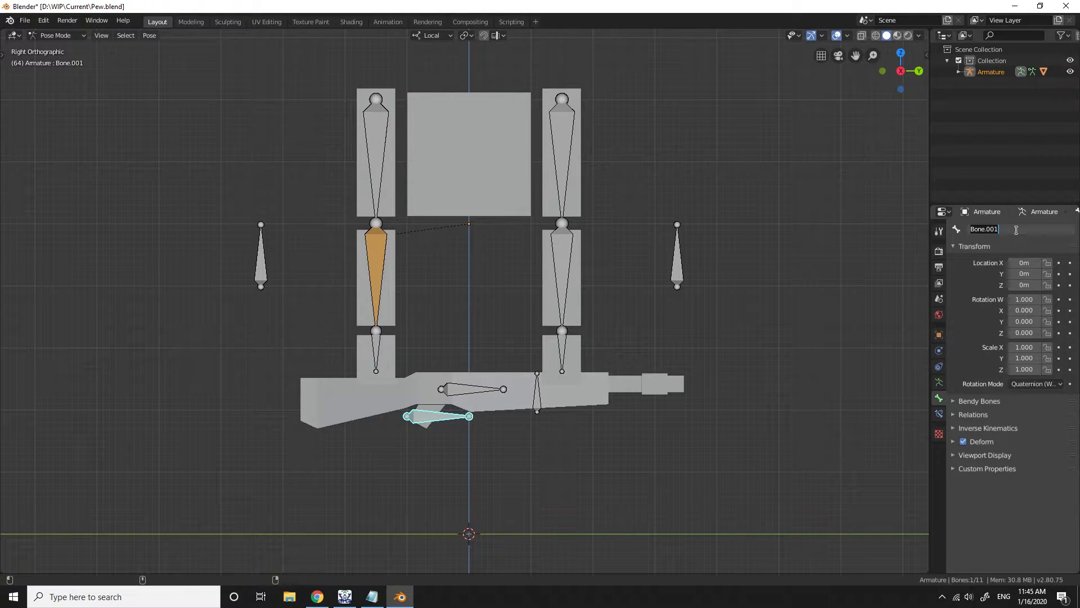
text(Near)
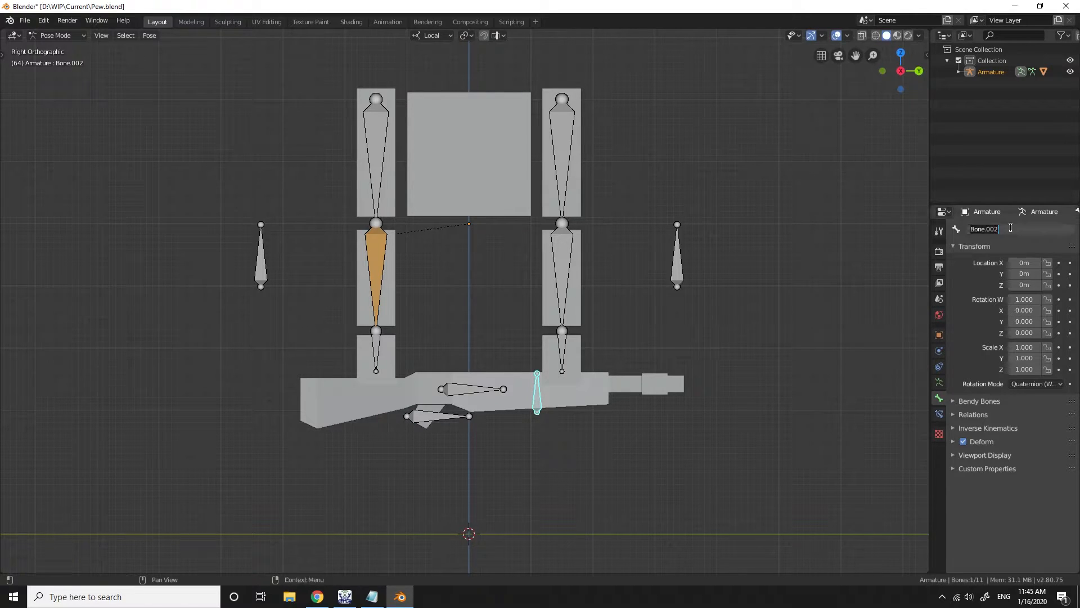
text(Fa)
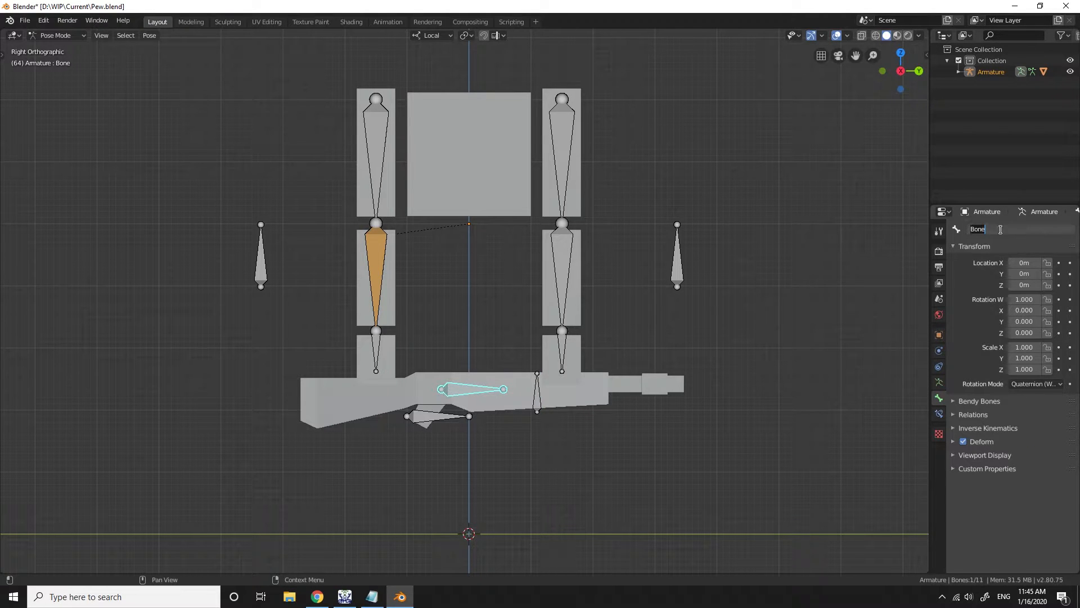
text(We)
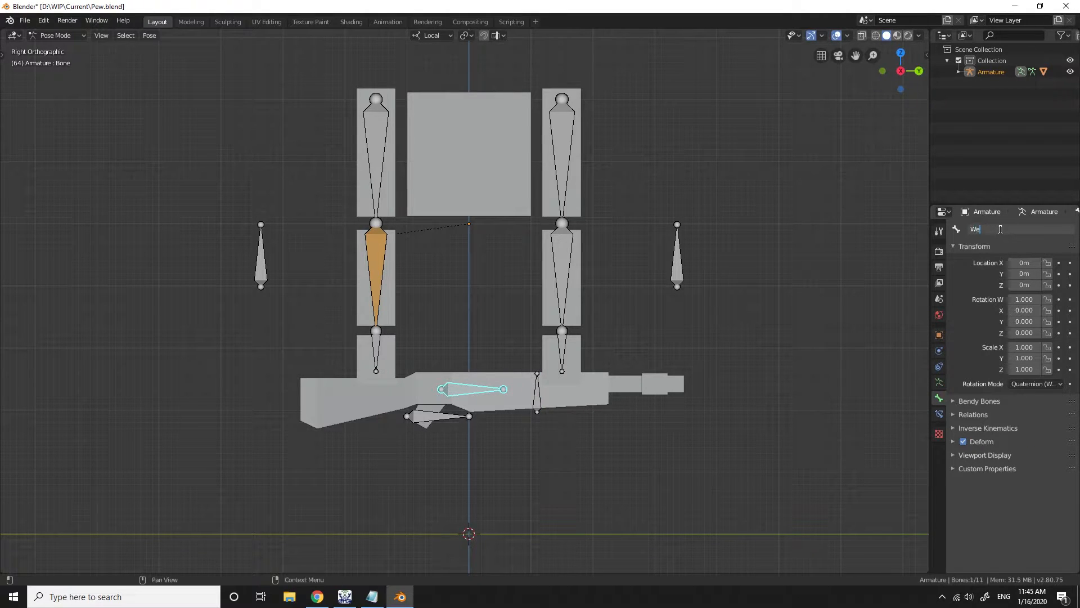
text(Weapon)
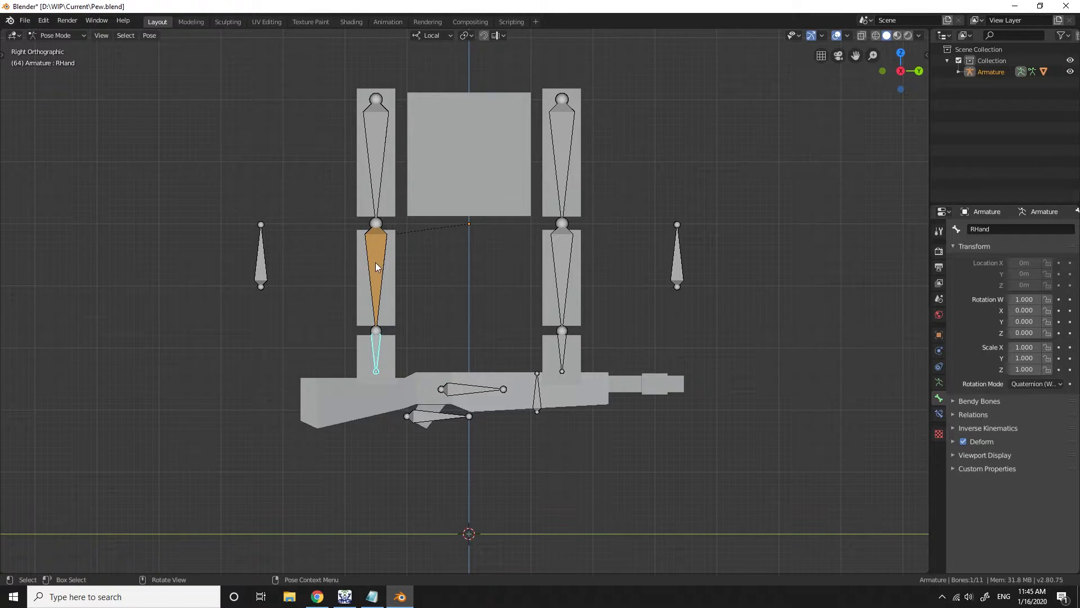
Set R Lower's IK target to Armature with Near Handle as the bone
click(377, 270)
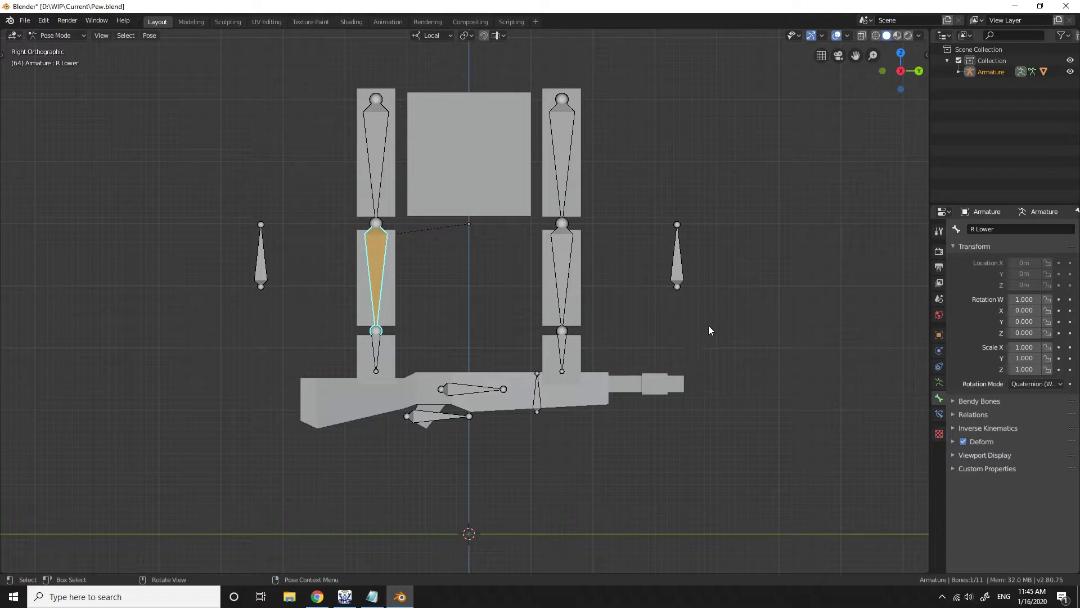
click(939, 413)
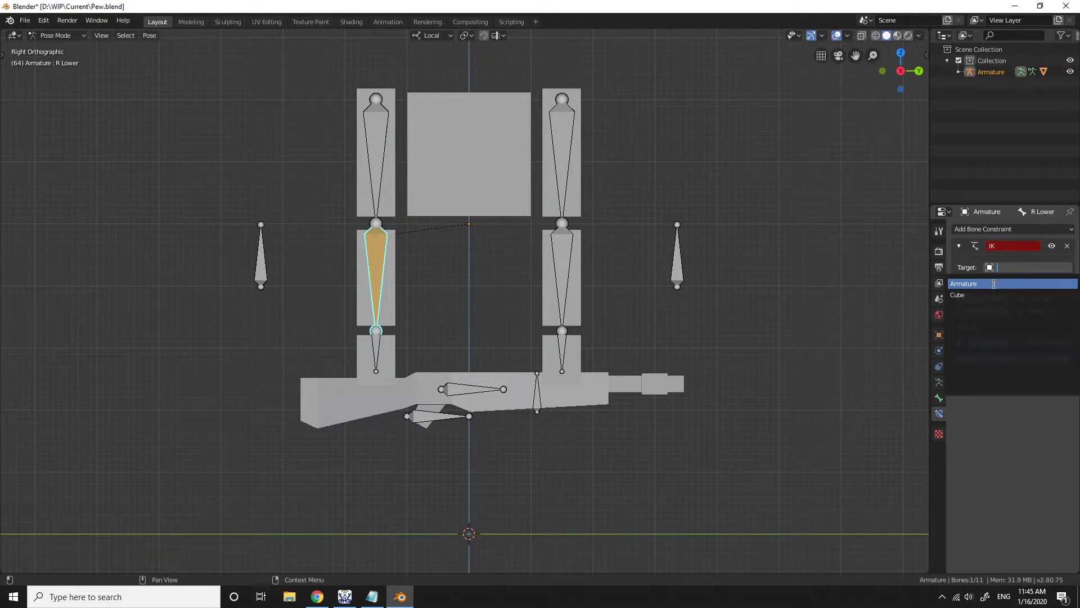
click(994, 283)
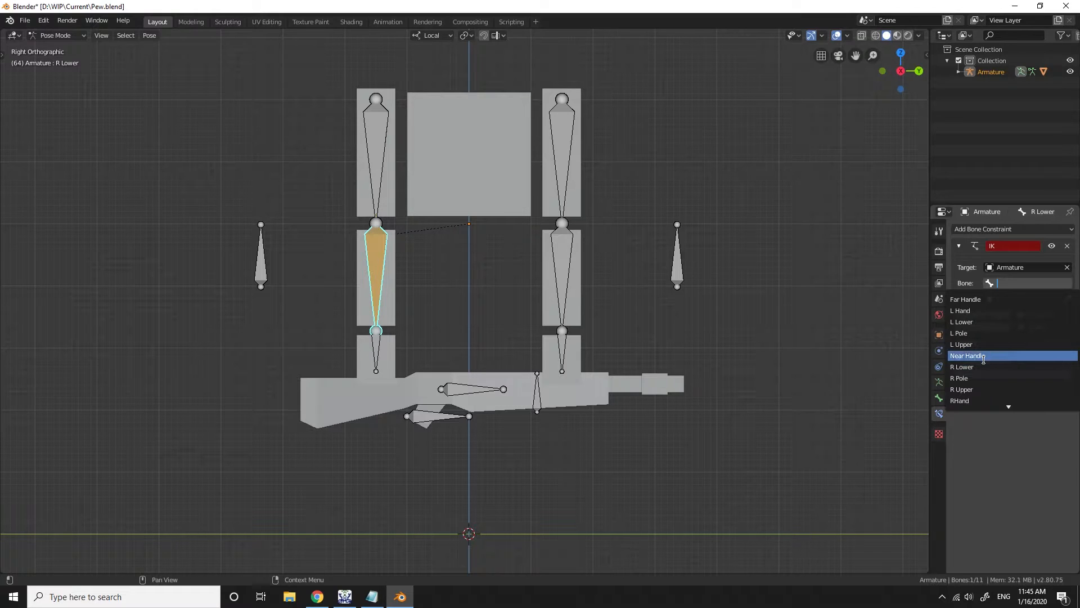
click(966, 354)
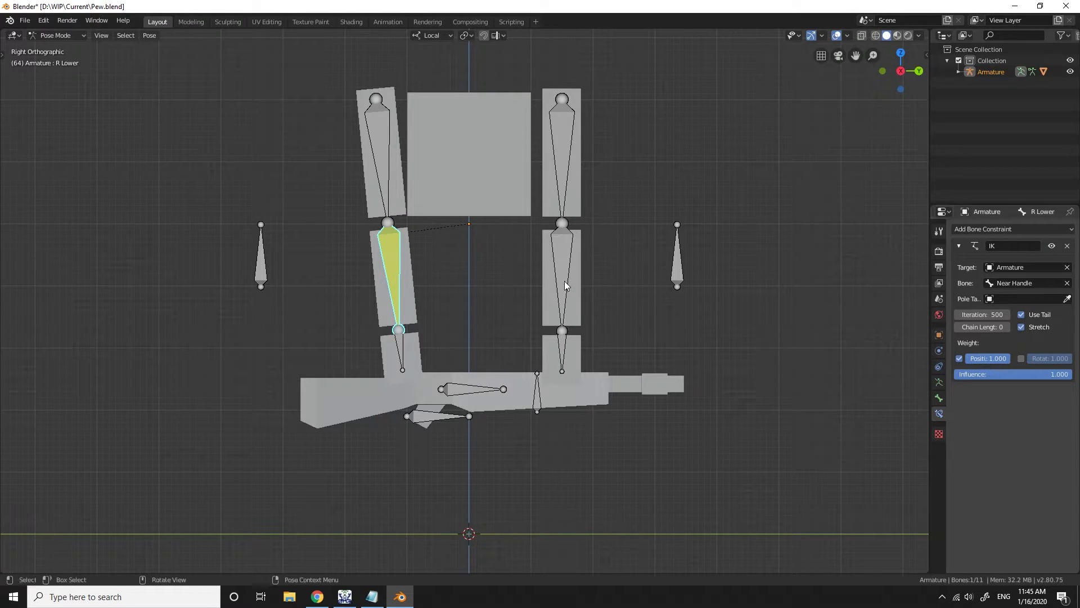
Add IK to L Lower targeting Far Handle, with chain length 2
click(983, 229)
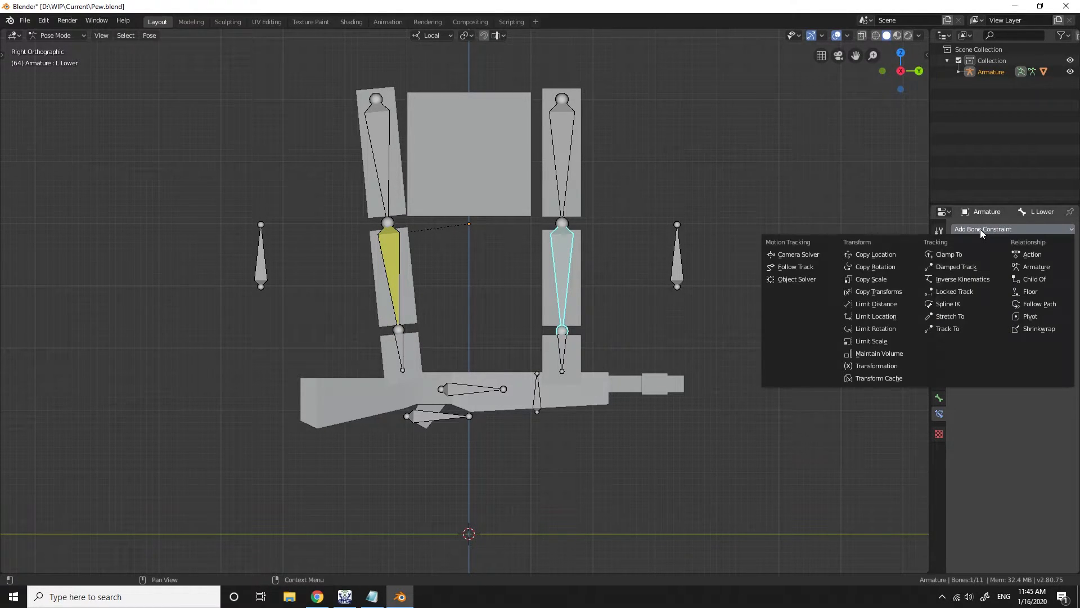
mouse_move(962, 279)
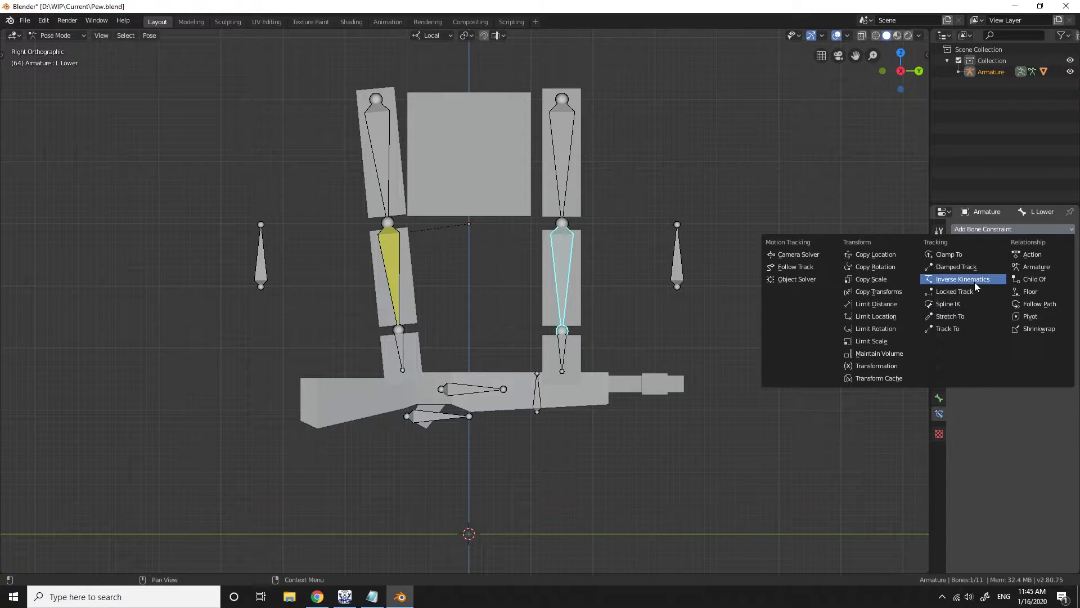
click(963, 278)
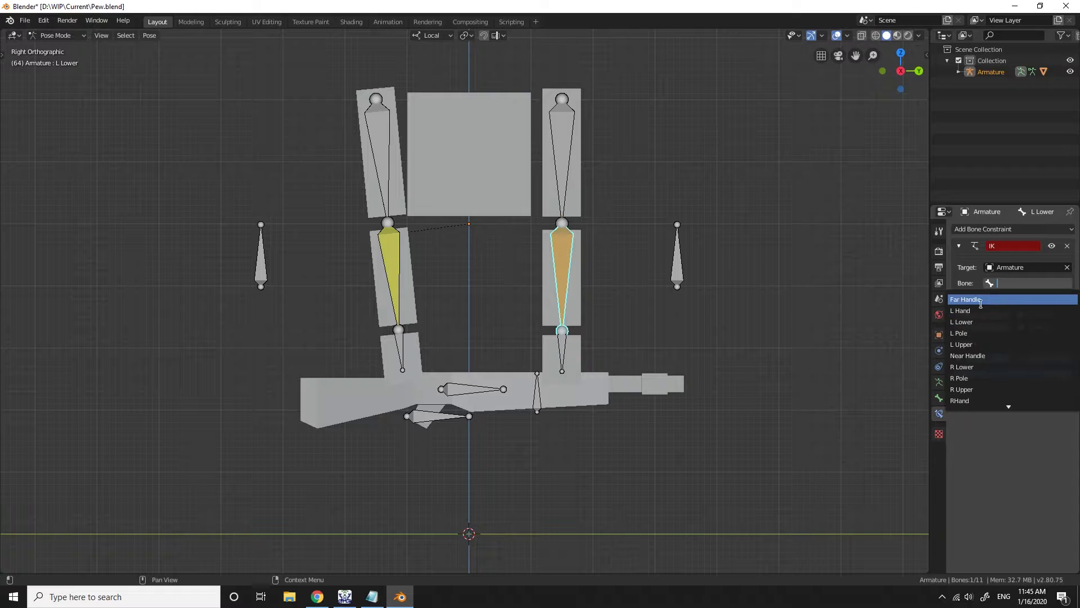
click(965, 299)
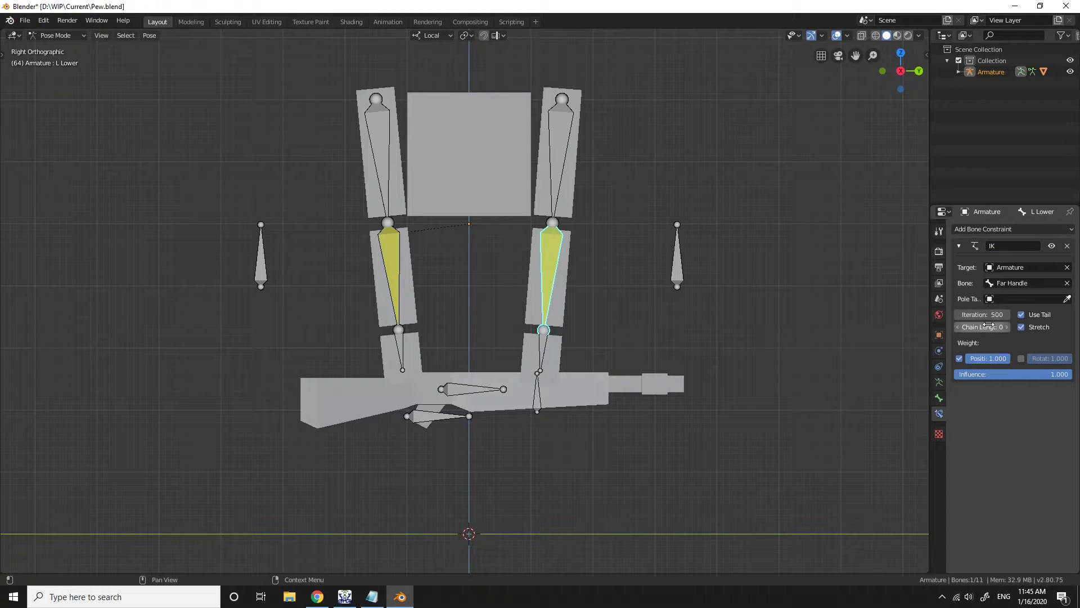
click(1006, 326)
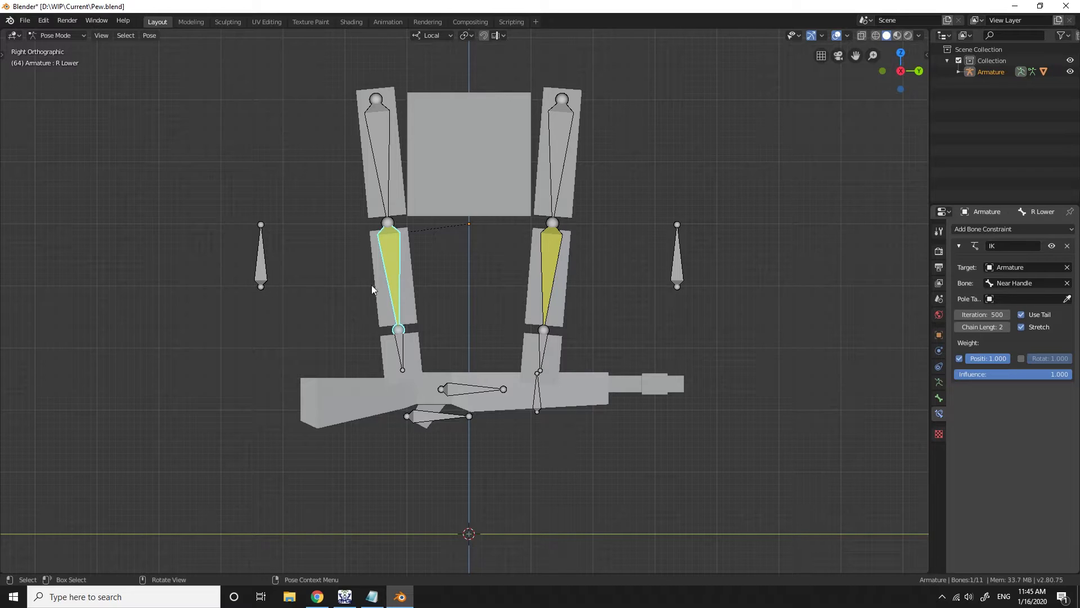
Set the arm IK pole targets to Armature, using L Pole for the left arm
click(990, 298)
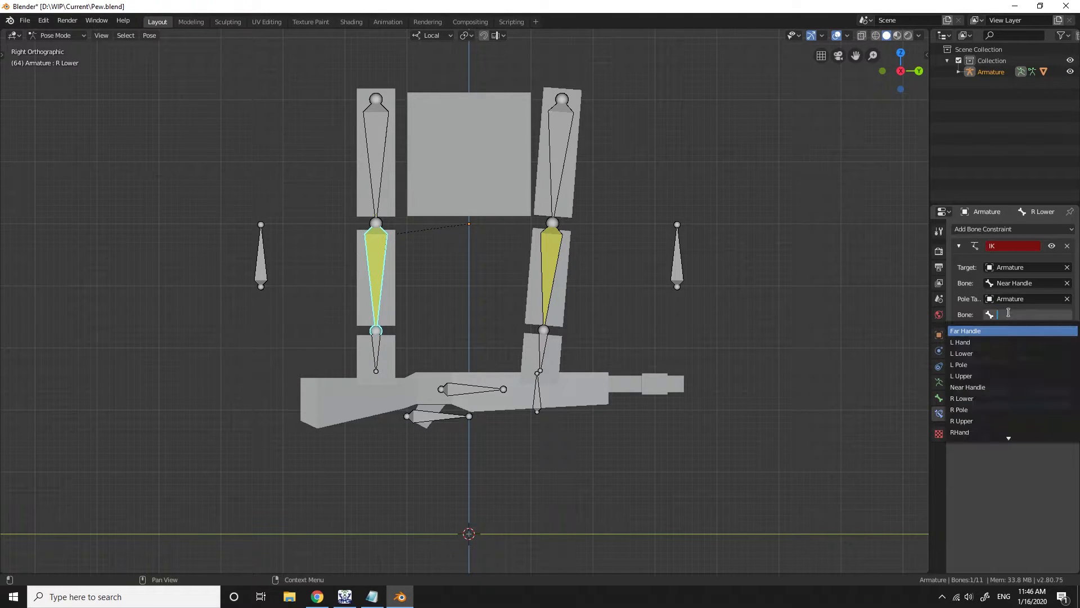
mouse_move(974, 409)
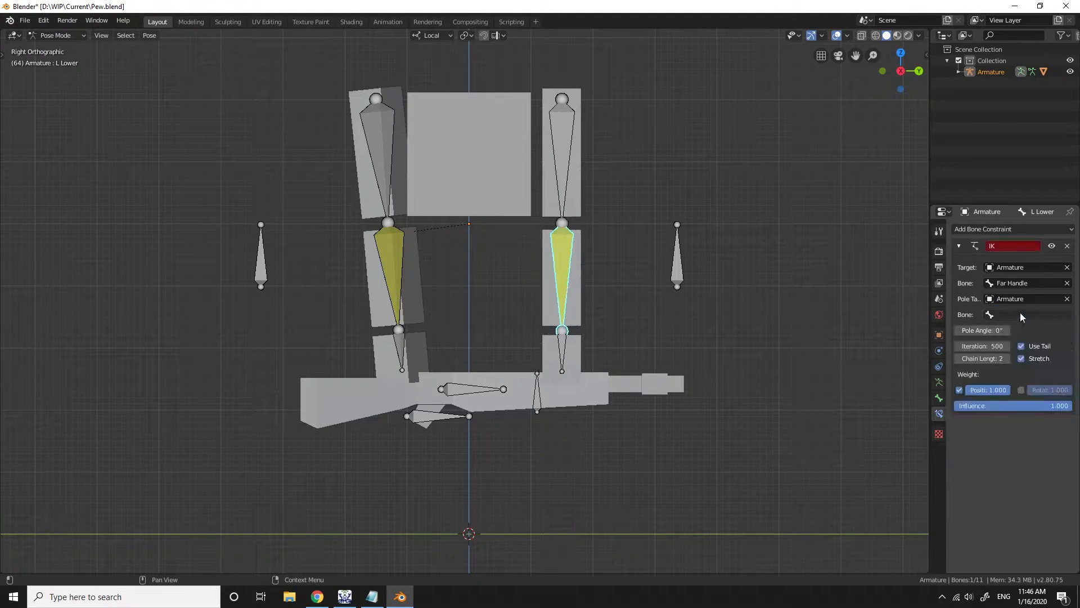
click(1028, 314)
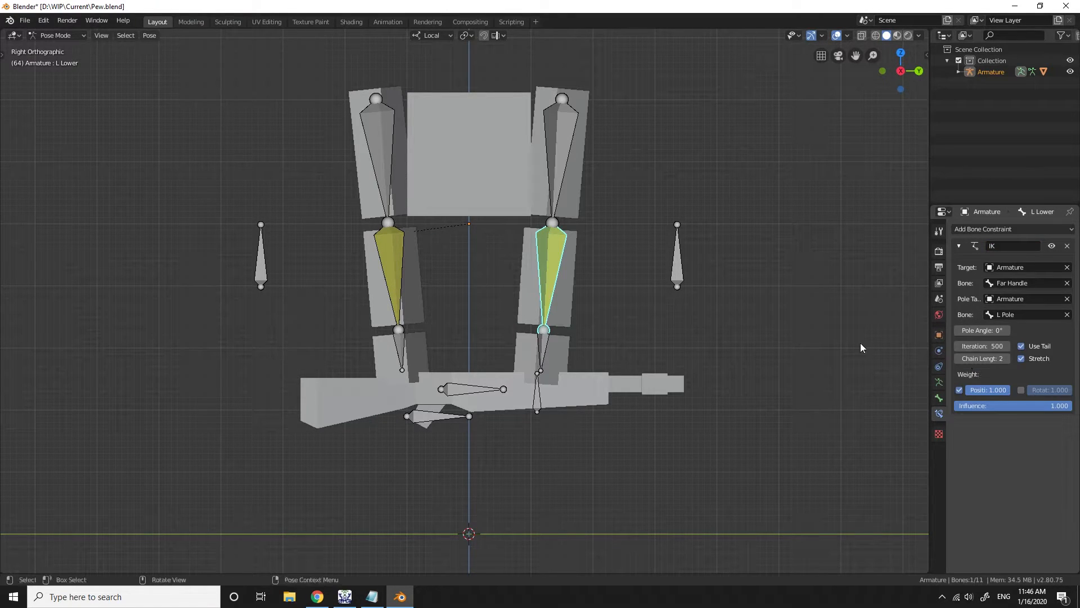
mouse_move(435, 423)
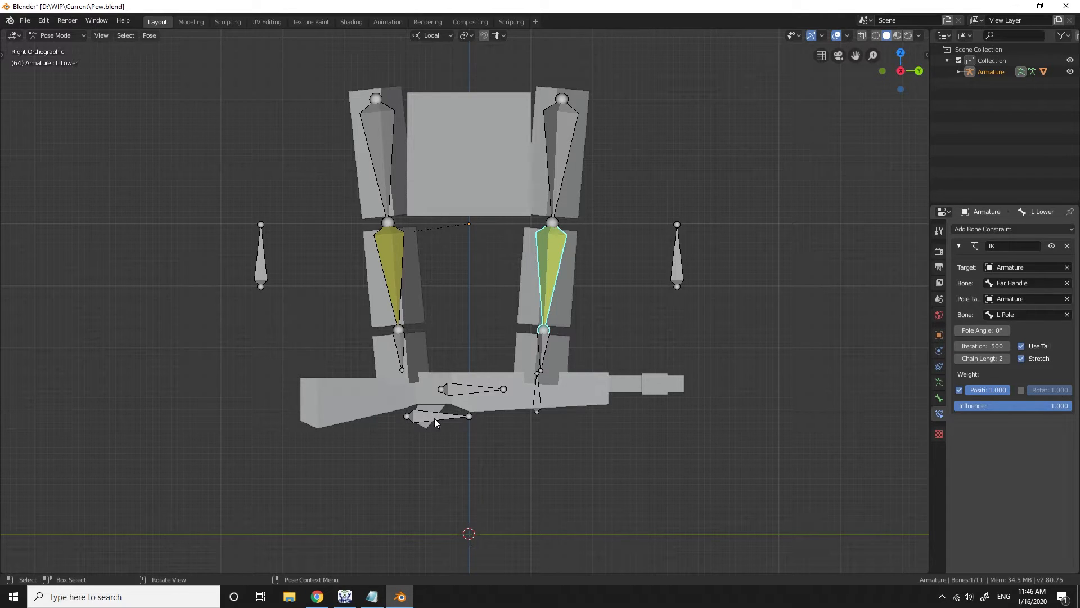
key(Tab)
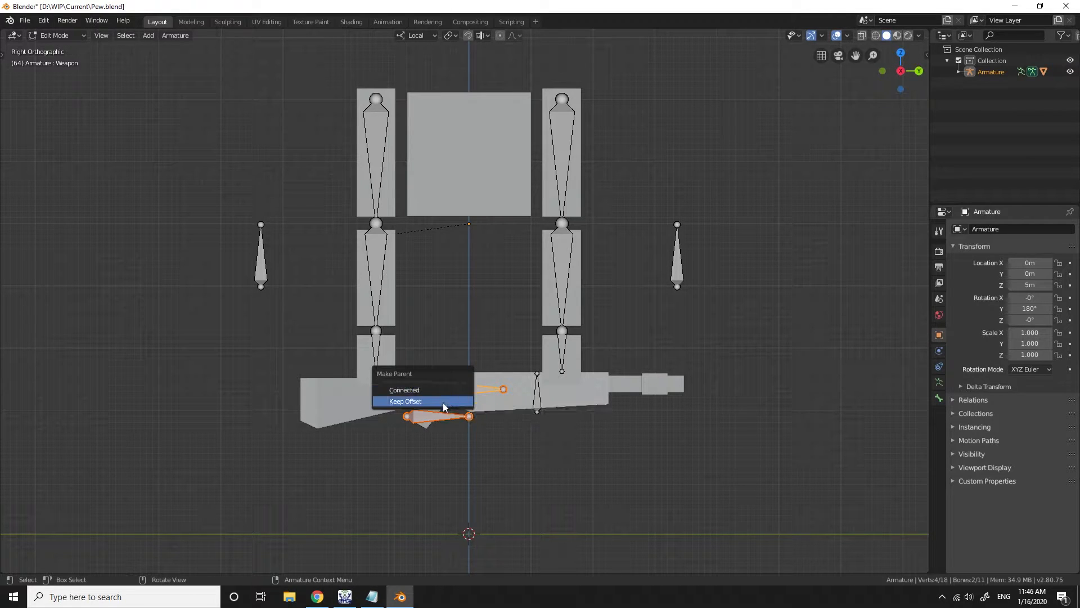
Parent Near Handle and Far Handle to the Weapon bone with Keep Offset
click(405, 401)
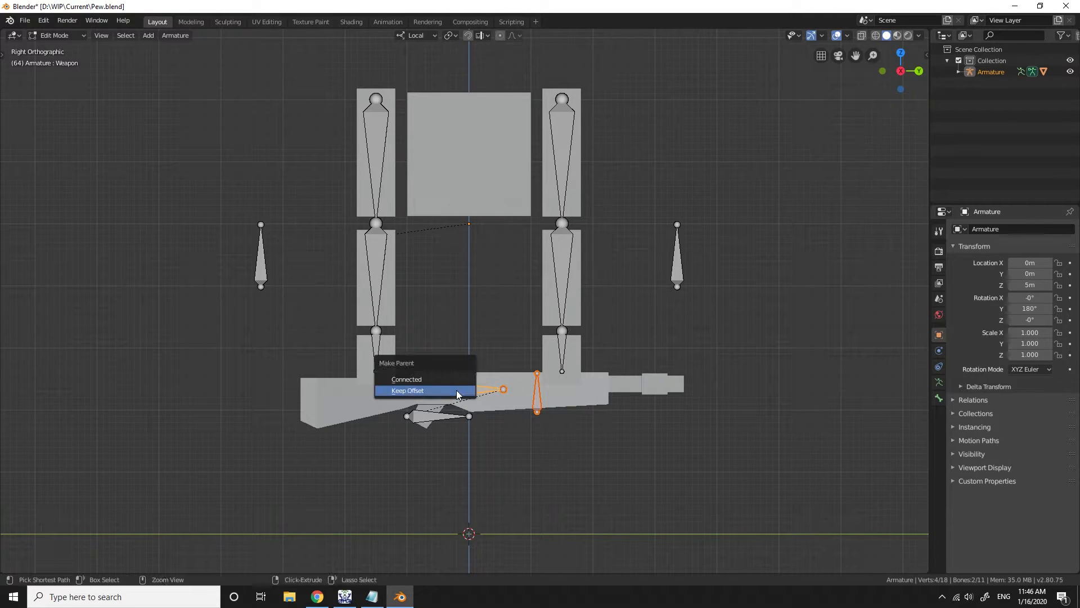
click(407, 390)
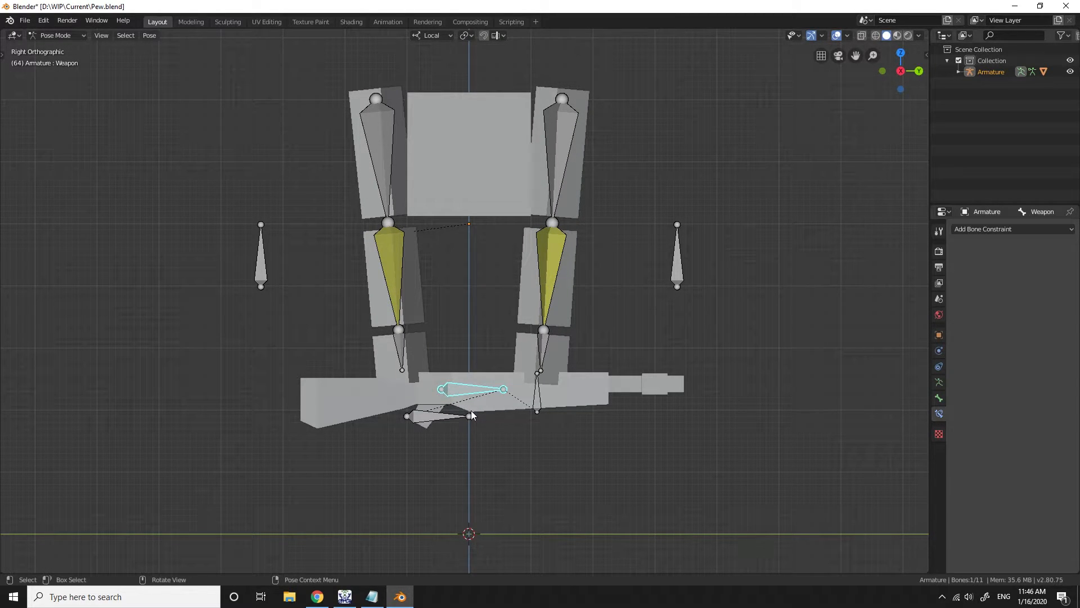
Move the Weapon bone to confirm handles and IK arms follow, then reset the pose
key(g)
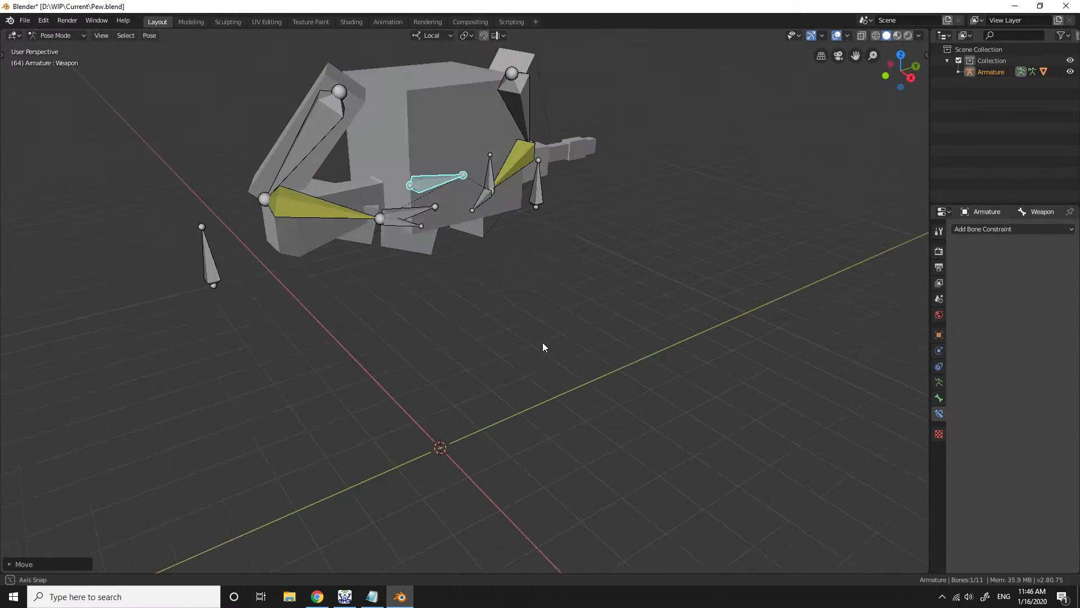
key(g)
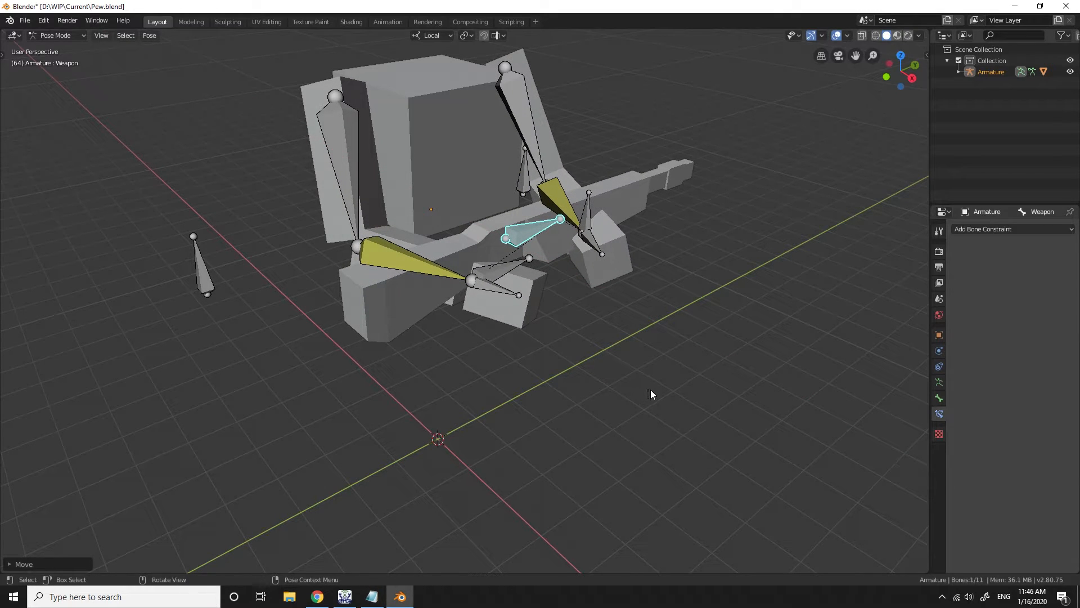
key(r)
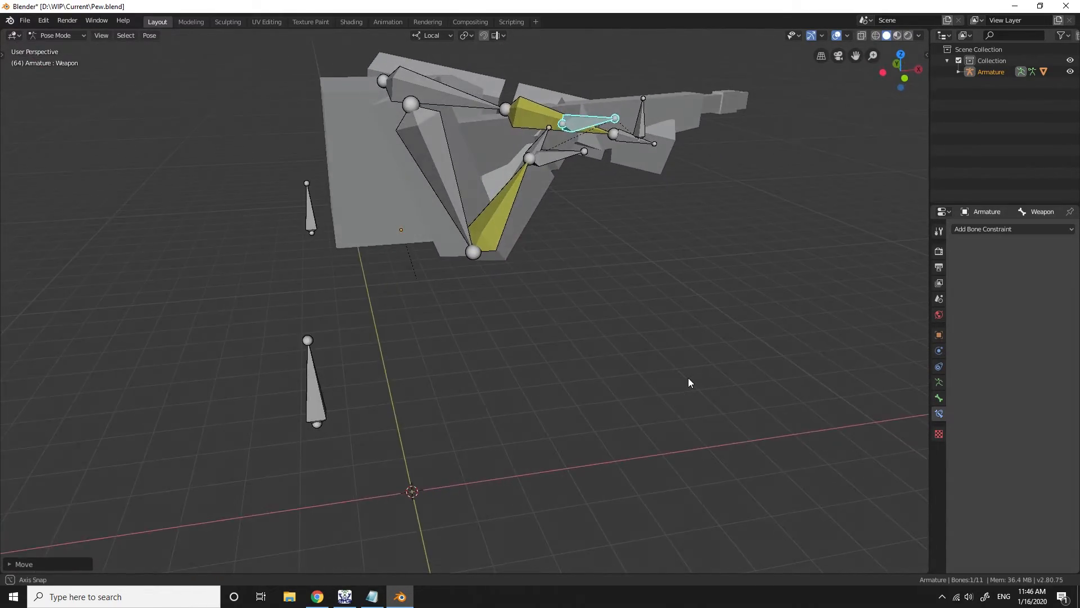
drag(688, 382, 549, 407)
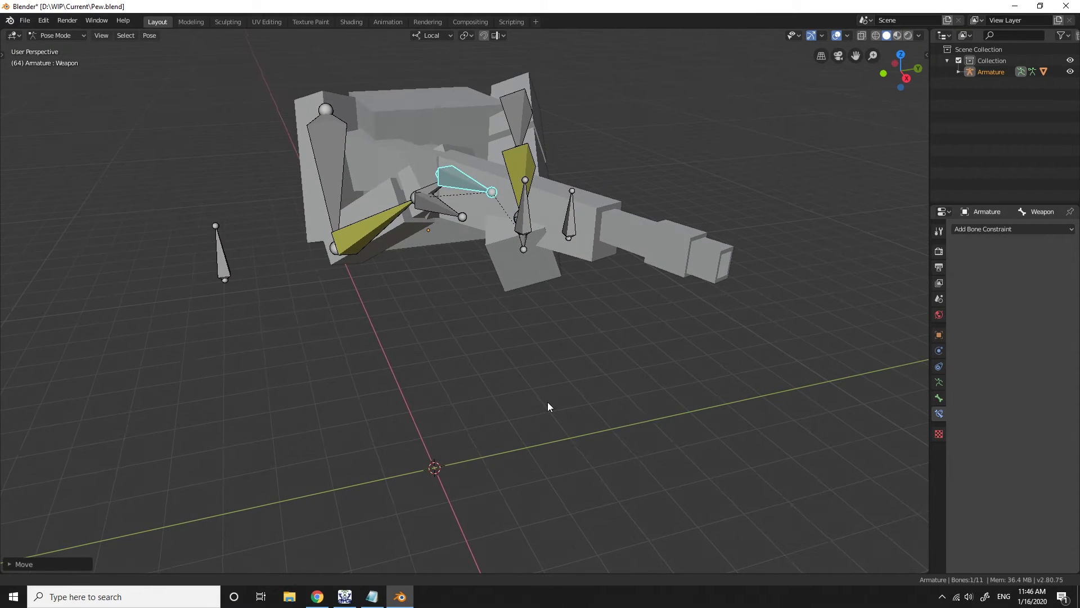
key(a)
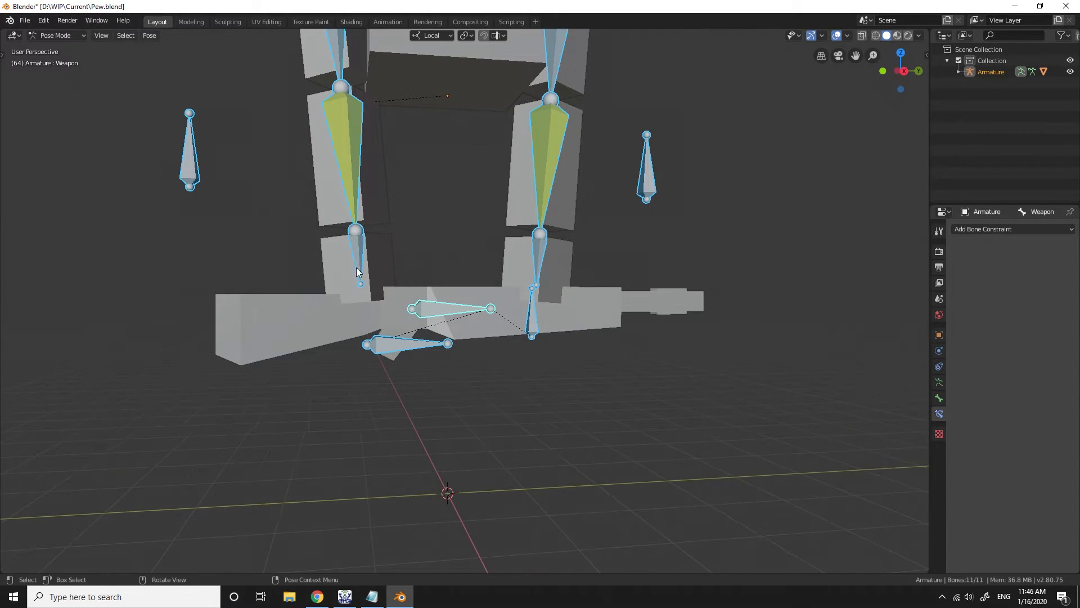
Add a Copy Rotation constraint to RHand targeting the Armature
click(359, 271)
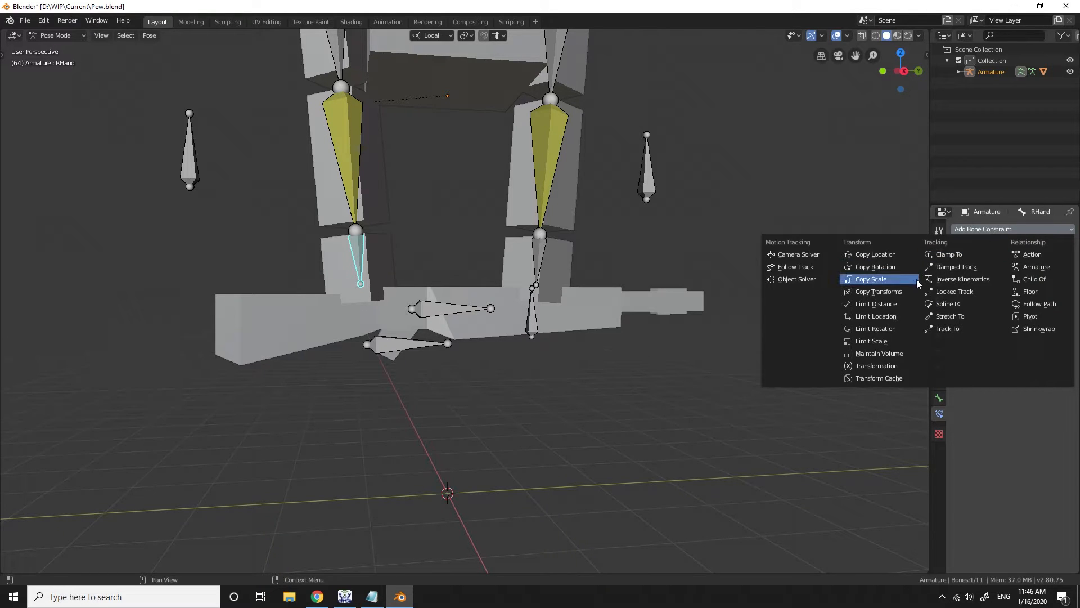
mouse_move(876, 266)
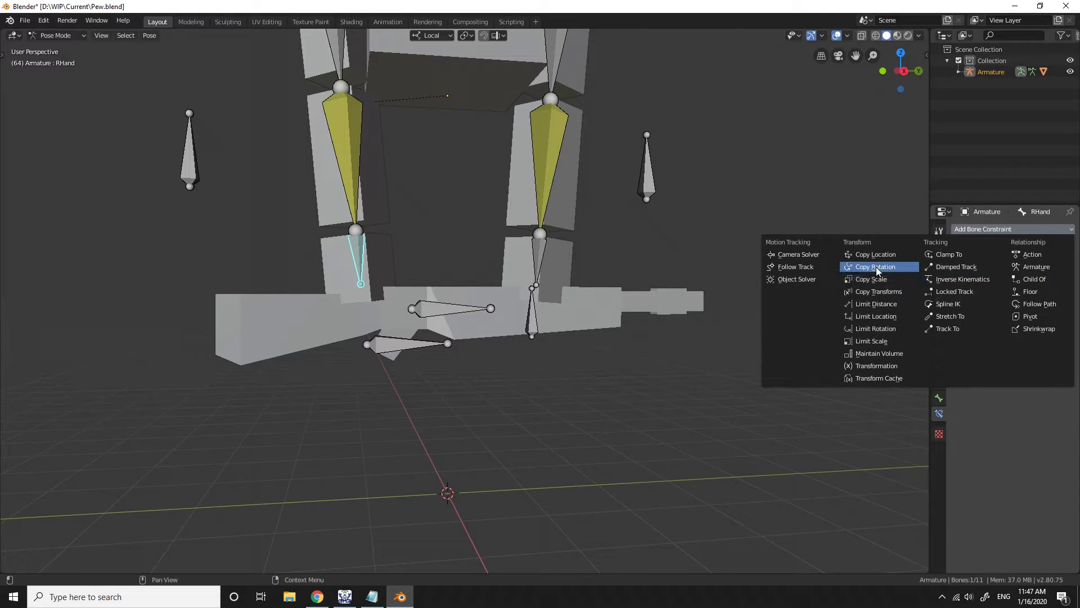
click(875, 266)
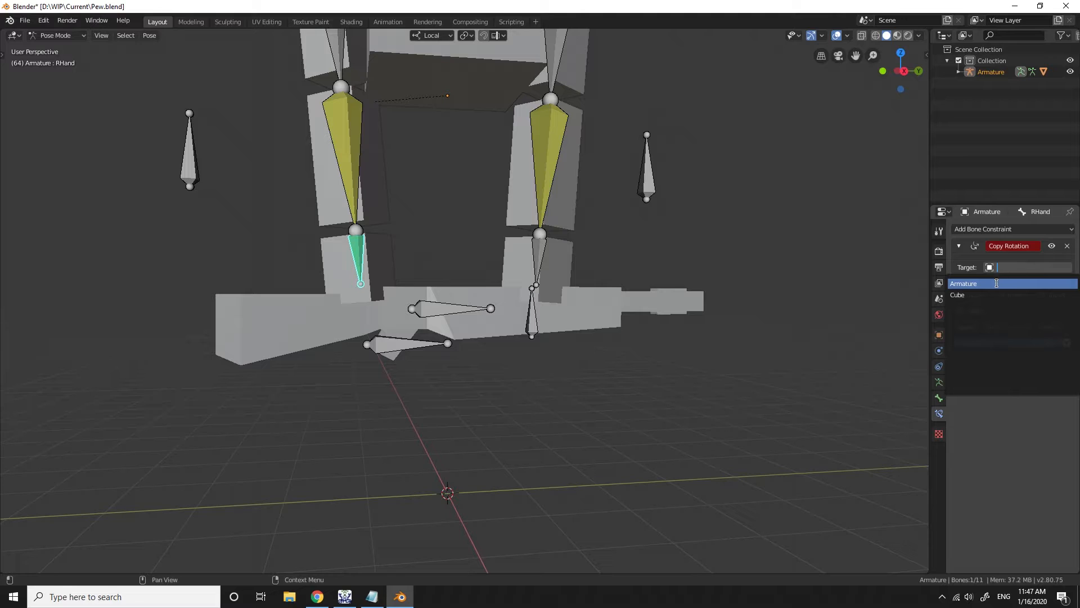
click(963, 283)
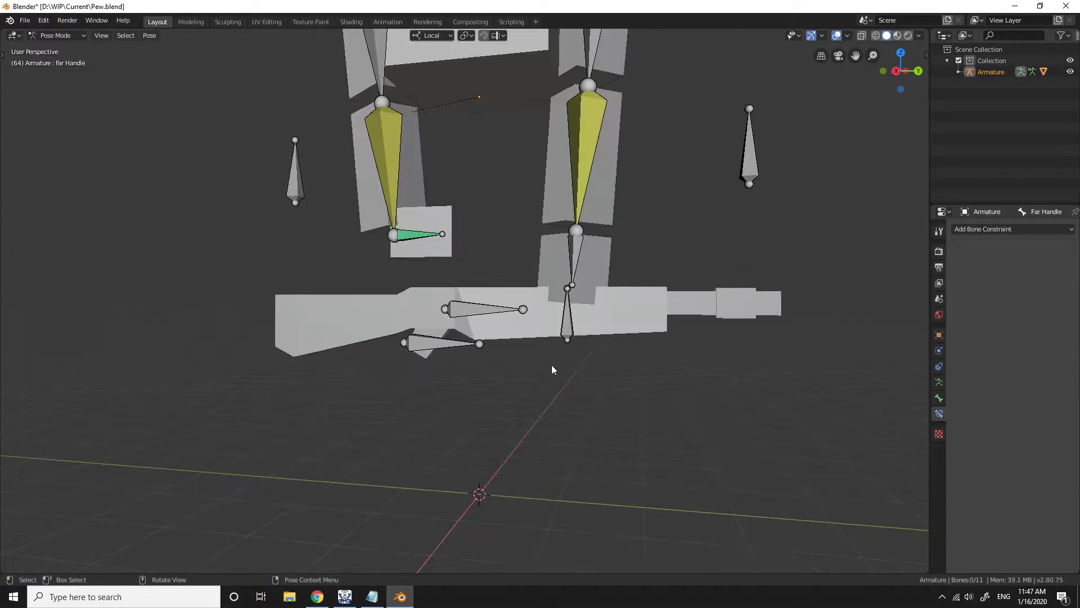
Give the L Hand bone a Copy Rotation constraint targeting the Armature's Far Handle bone
click(571, 260)
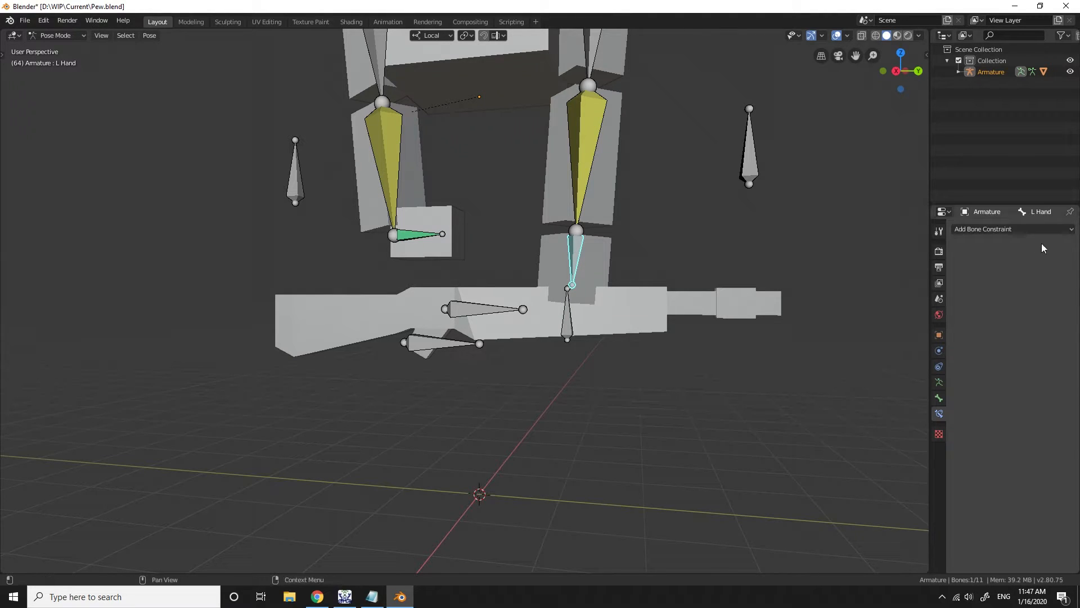
click(1013, 229)
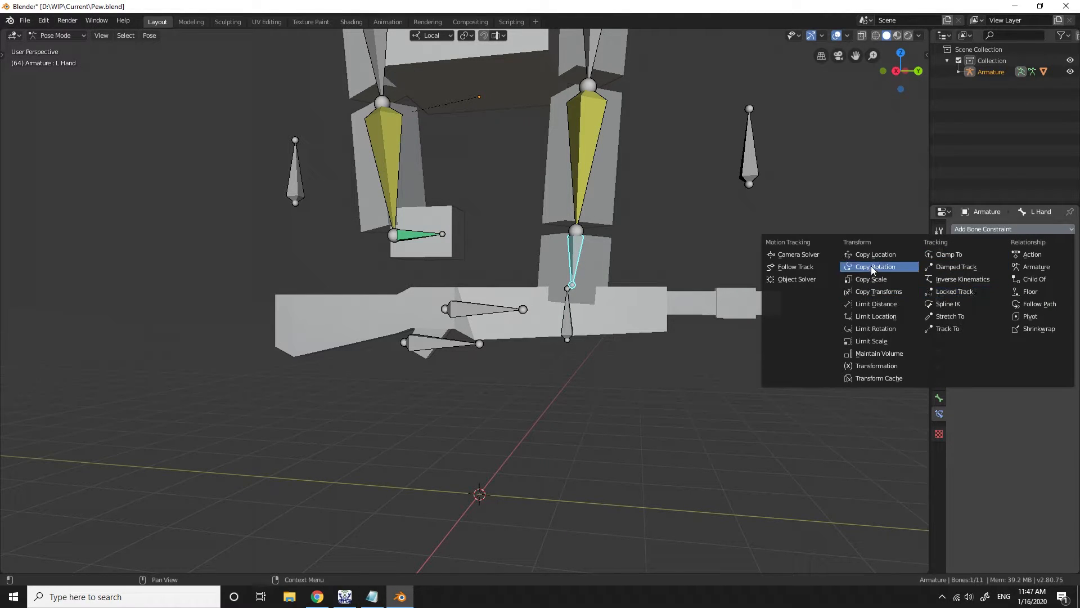
click(875, 266)
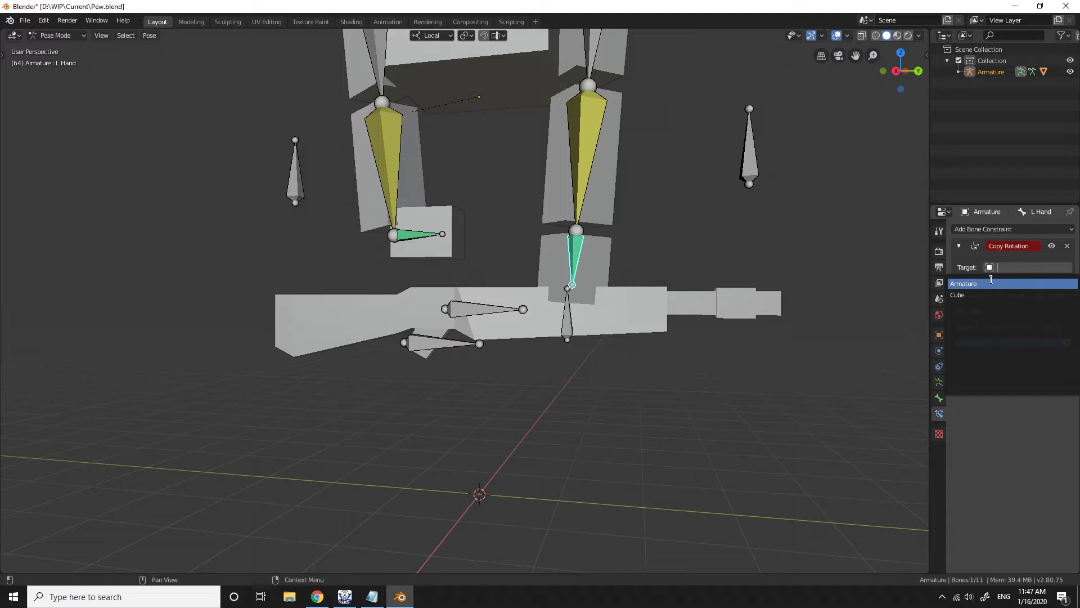
click(963, 283)
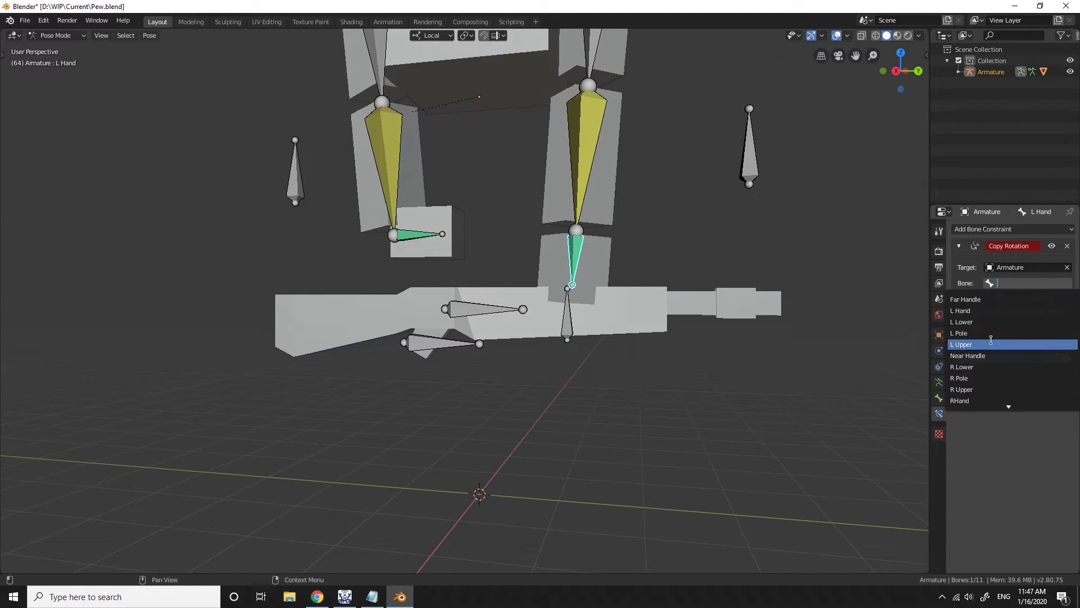
click(965, 299)
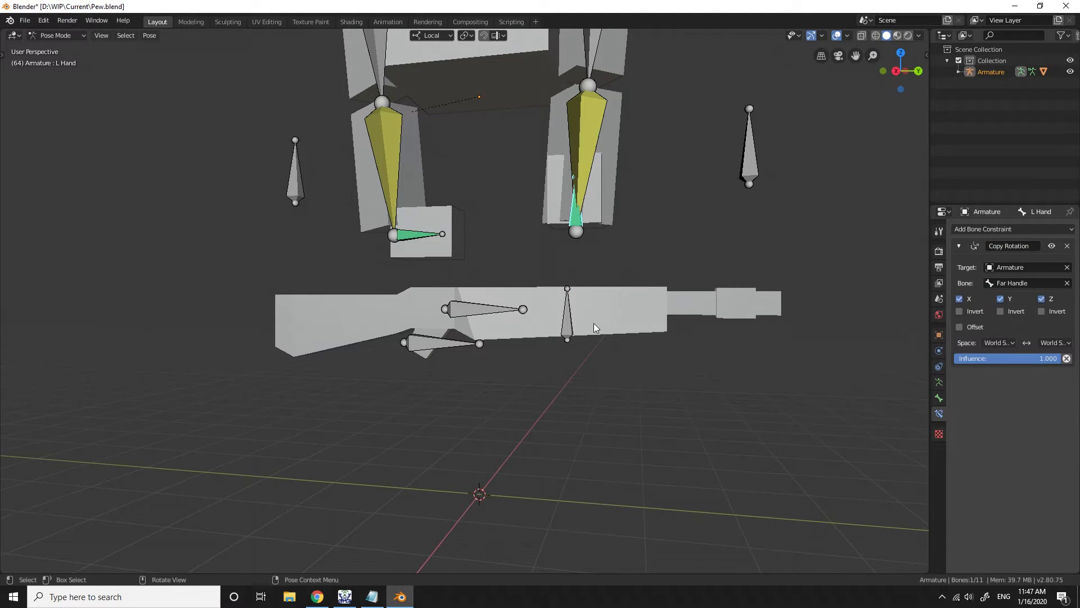
drag(596, 328, 626, 325)
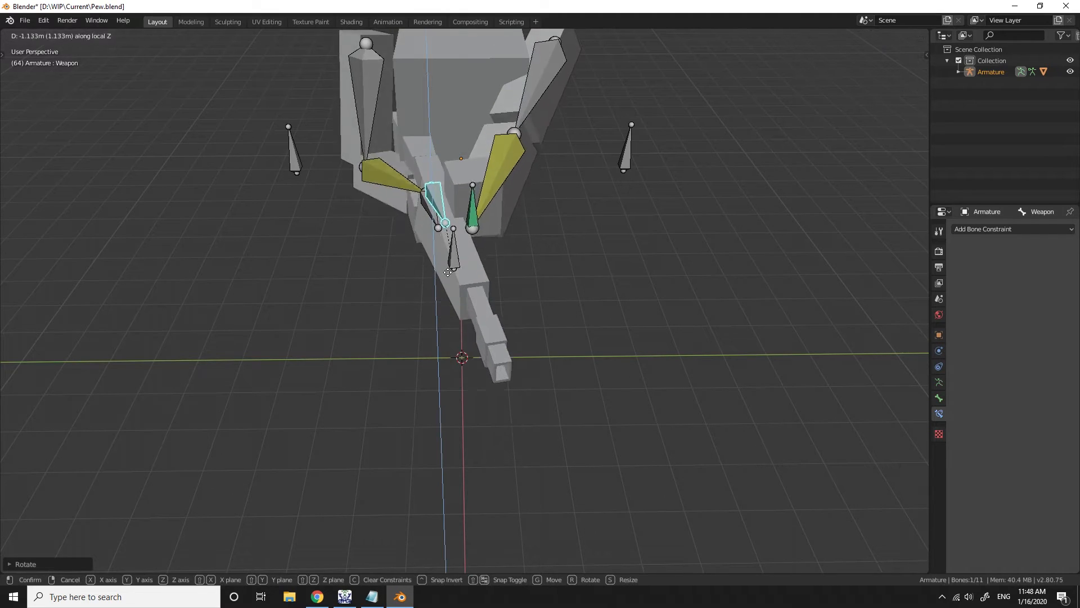
mouse_move(471, 176)
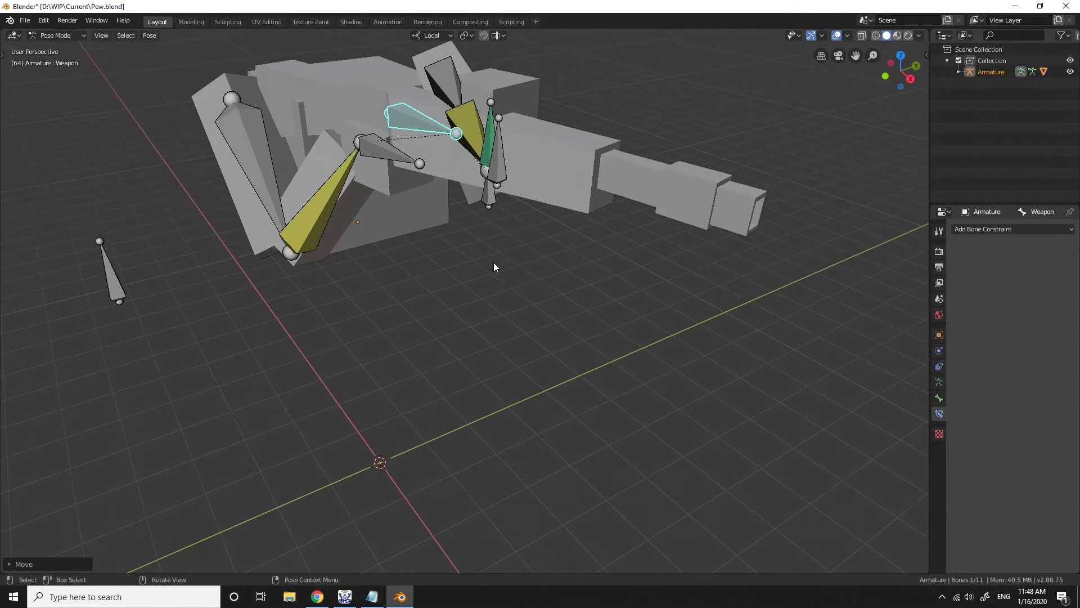
Slide the Far Handle bone along its length and rotate it on the rifle
click(488, 146)
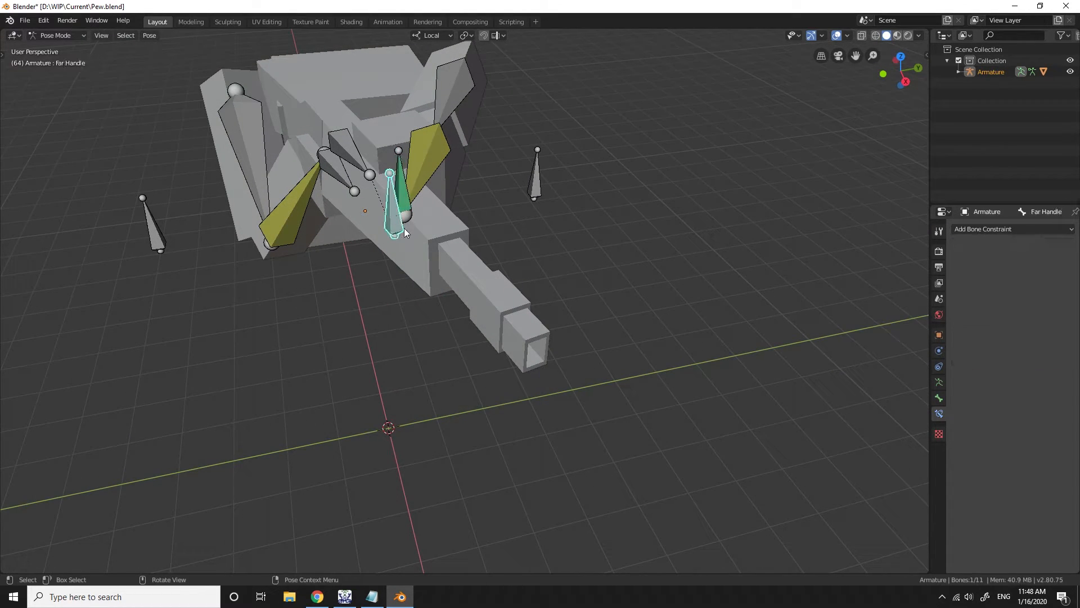
key(g)
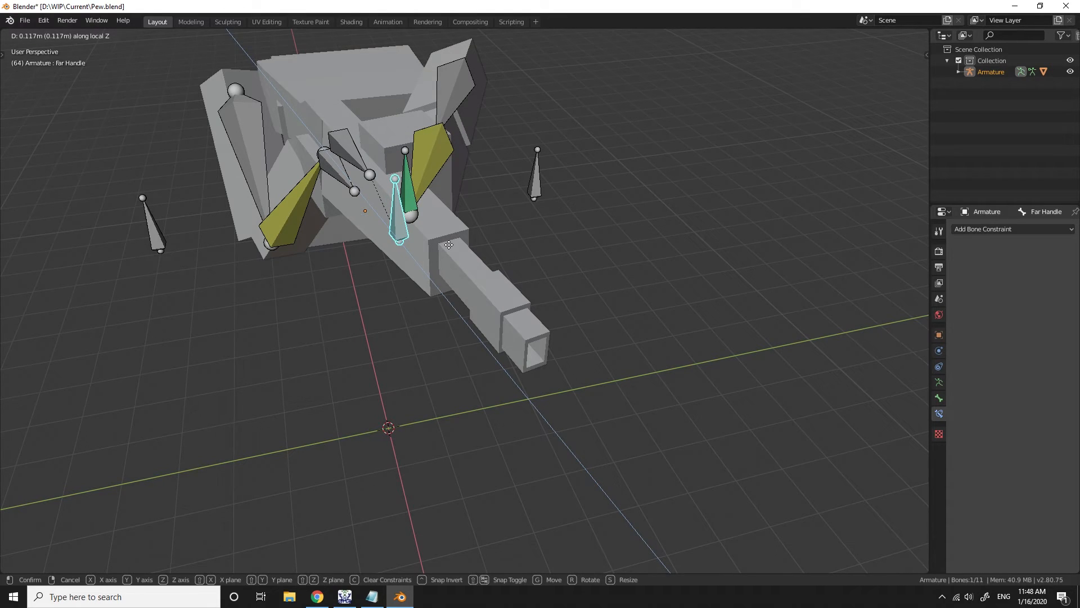
click(431, 35)
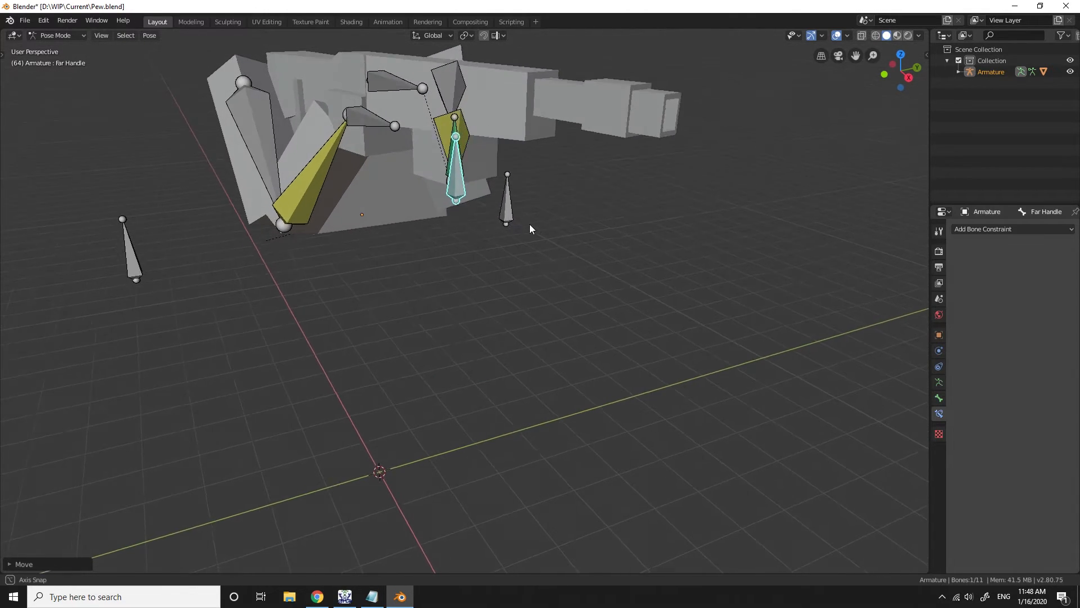
click(433, 35)
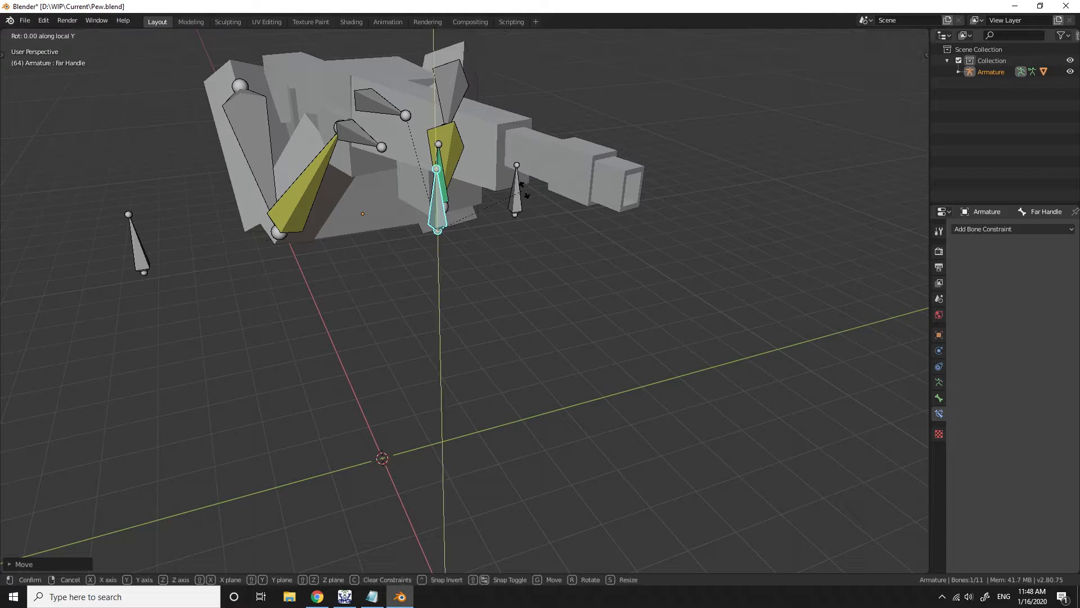
key(z)
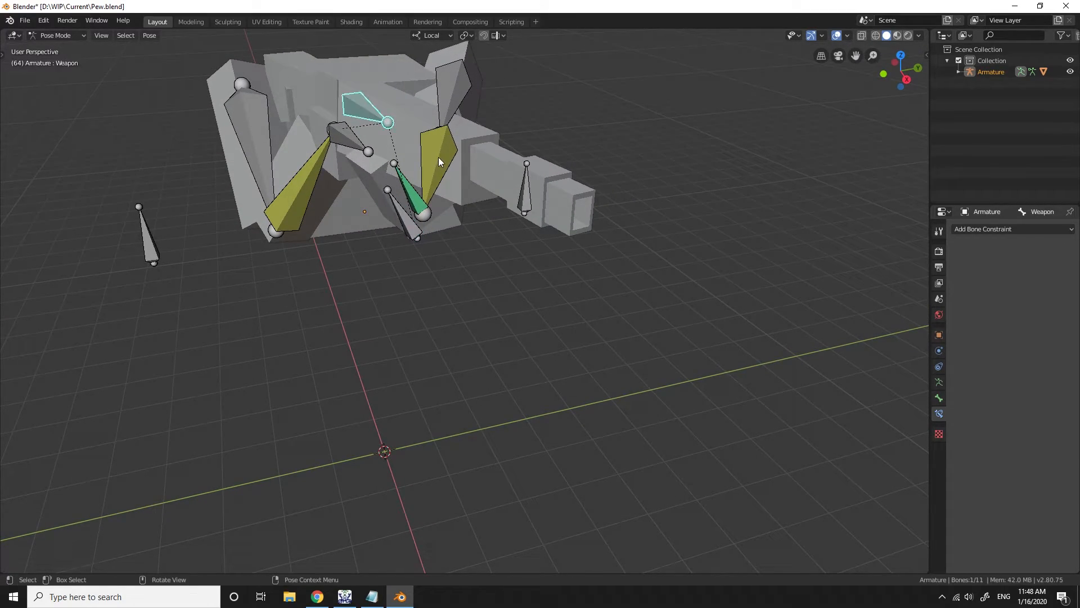
Move and rotate the Weapon bone, checking both hands stay on the rifle
key(g)
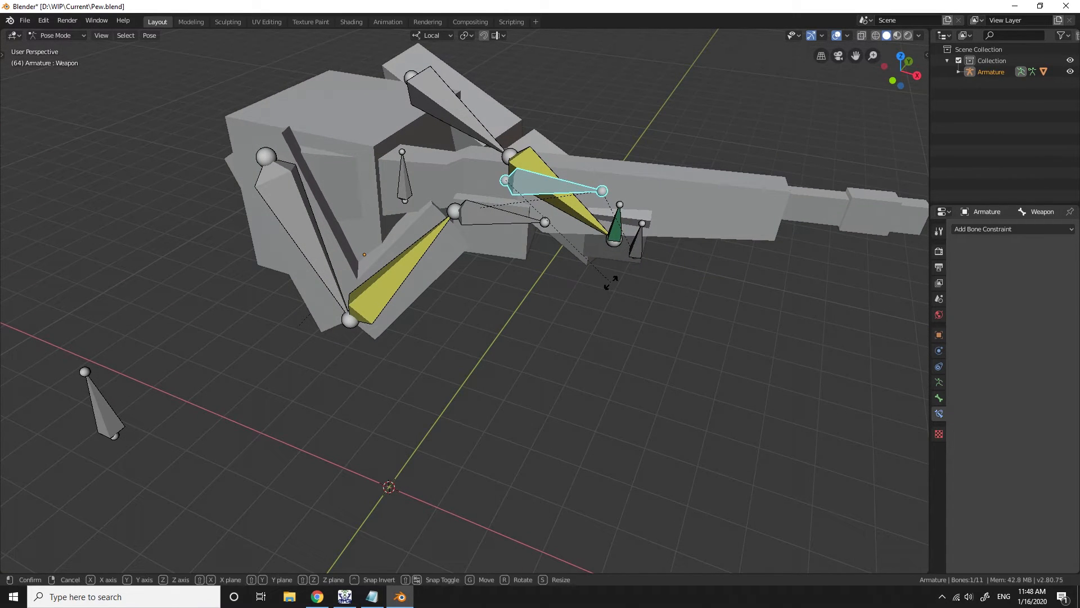
key(r)
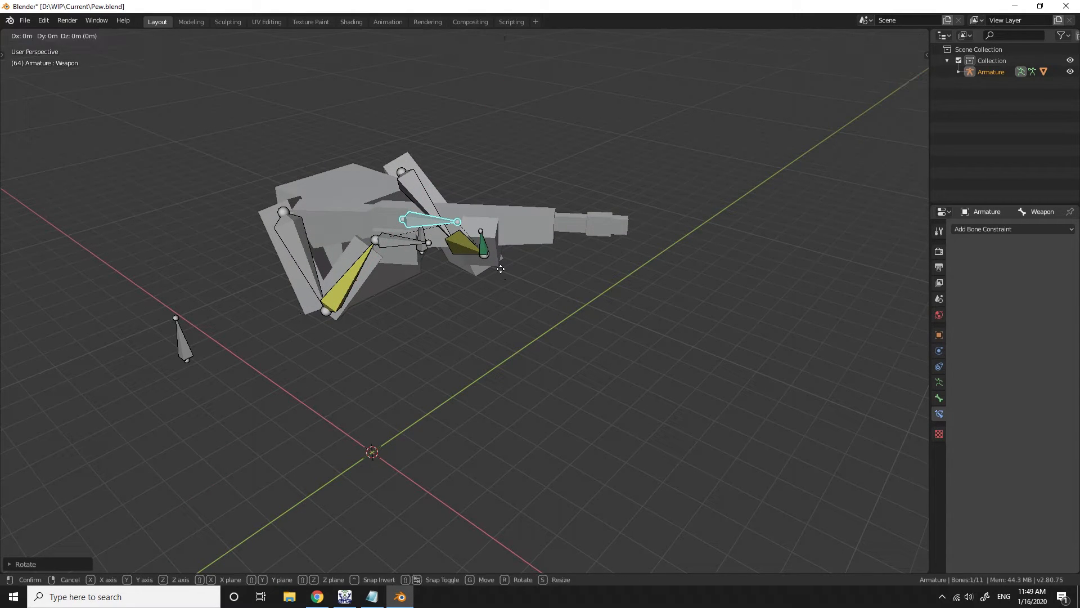
Move the Weapon bone again and orbit around the rifle to inspect the arms
key(z)
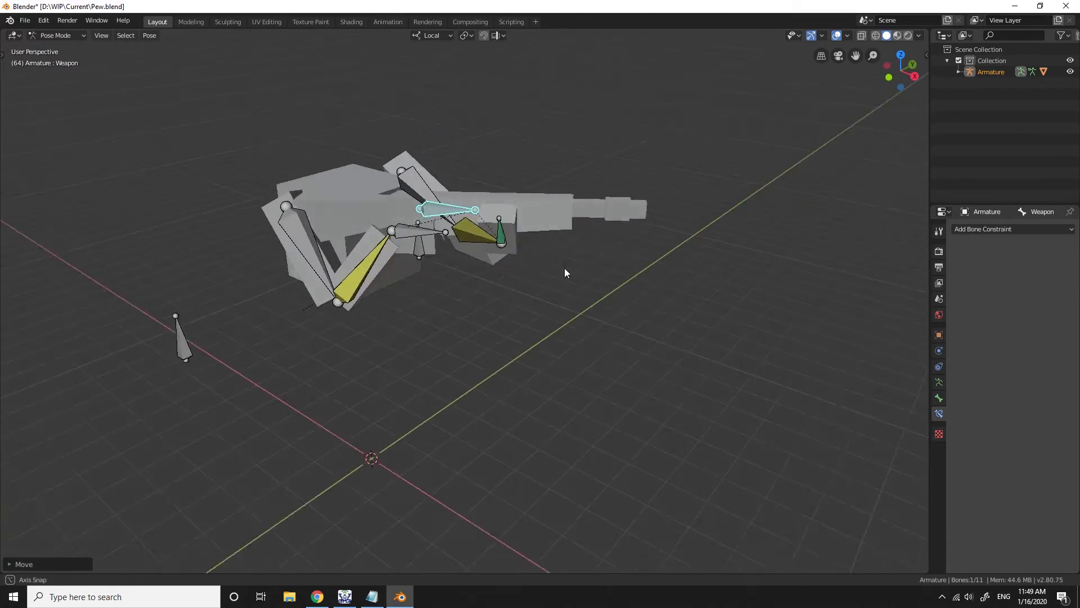
drag(565, 272, 609, 315)
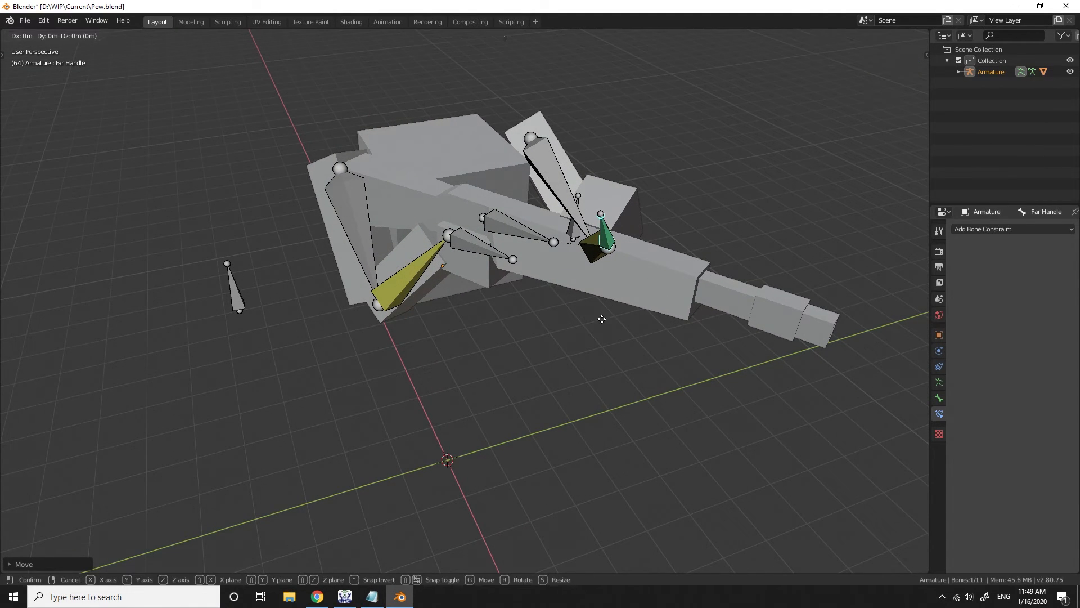
Move the Far Handle bone twice to a better grip spot, then select the Weapon bone
key(Y)
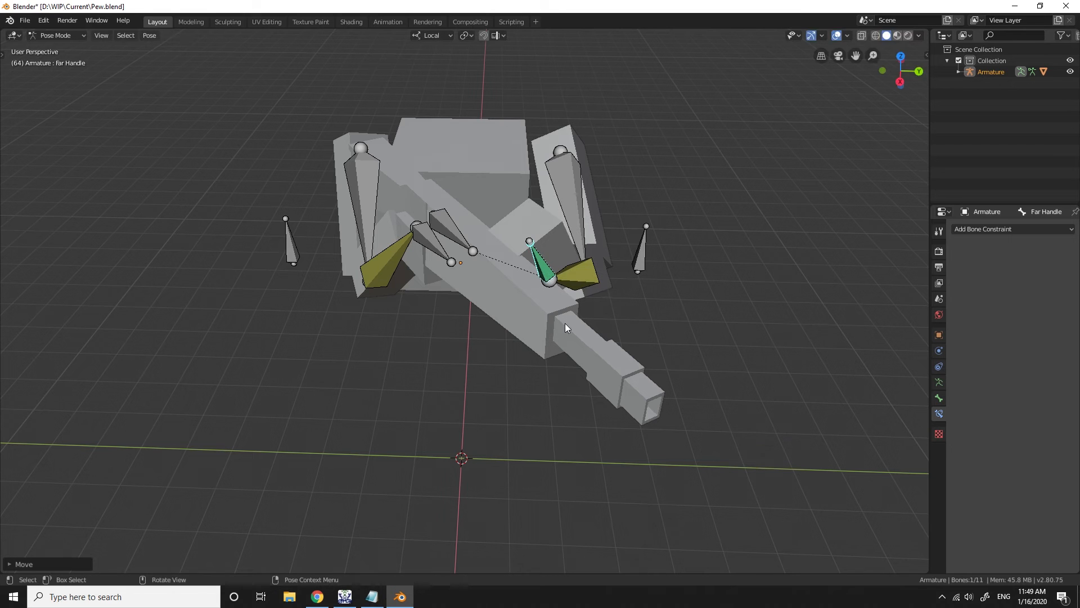
key(g)
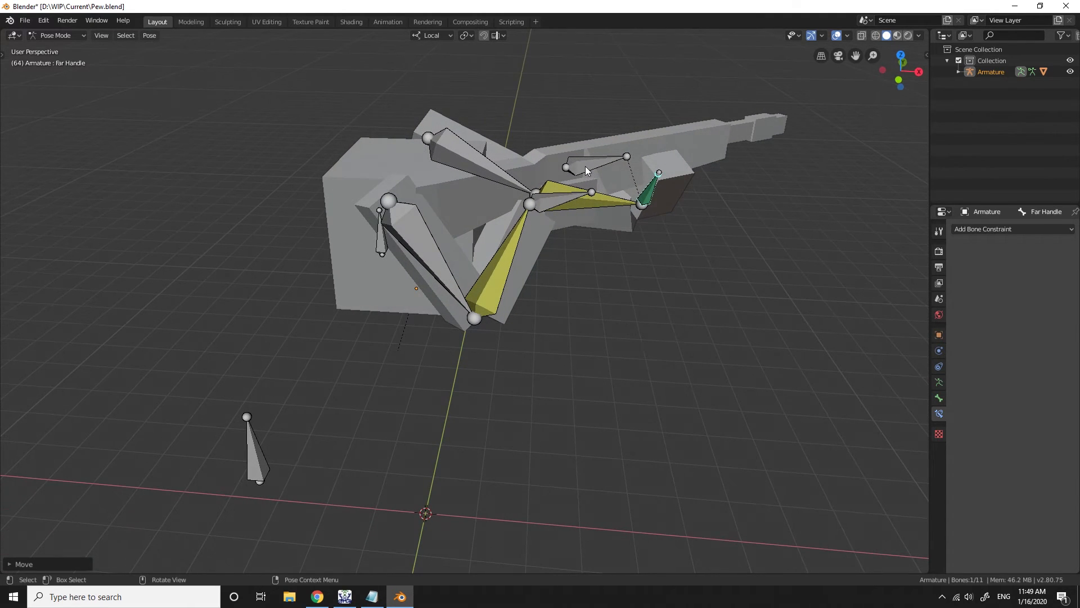
click(593, 166)
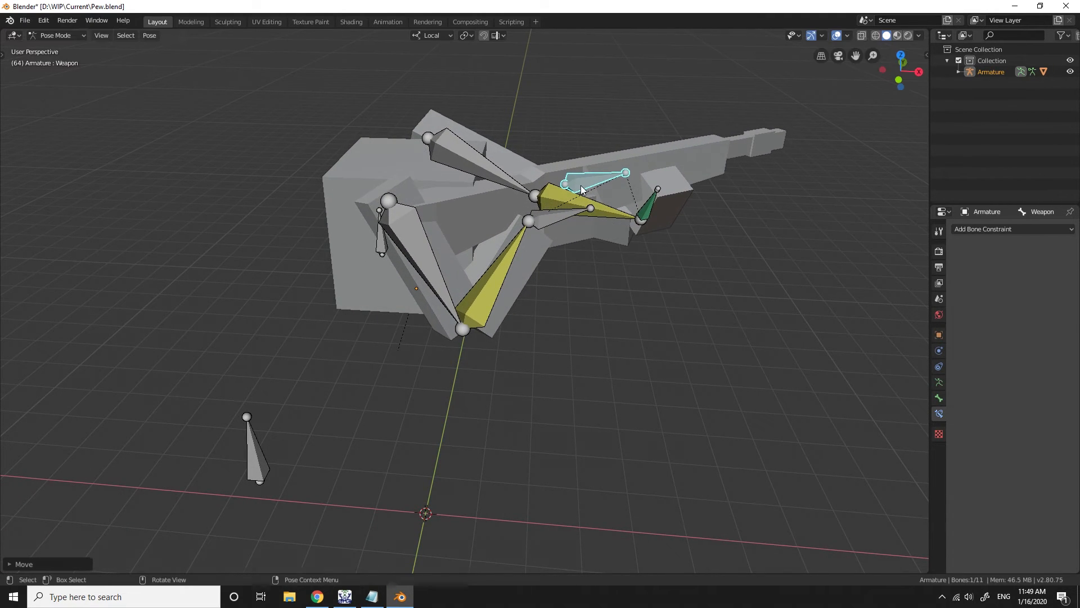